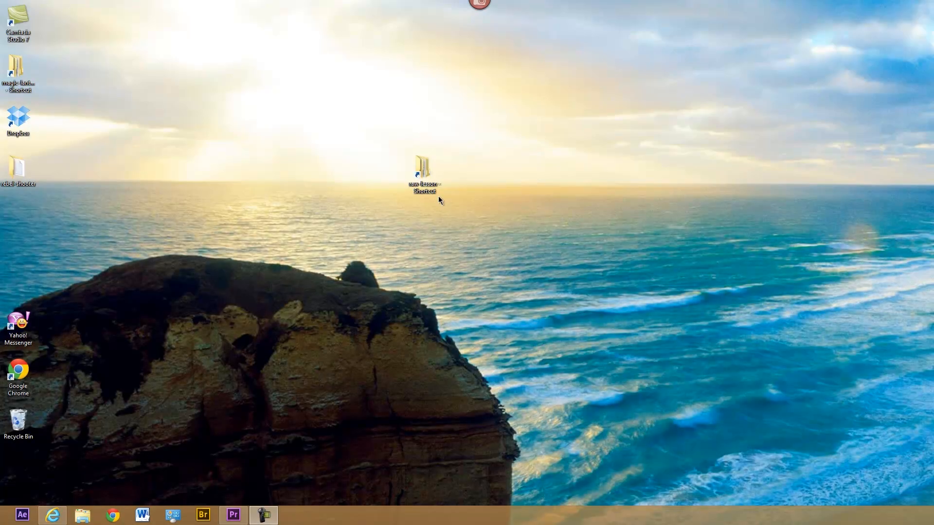
Browse raw-lesson > 650-raw-footage and select the pink-dots.jpg example image
double_click(422, 168)
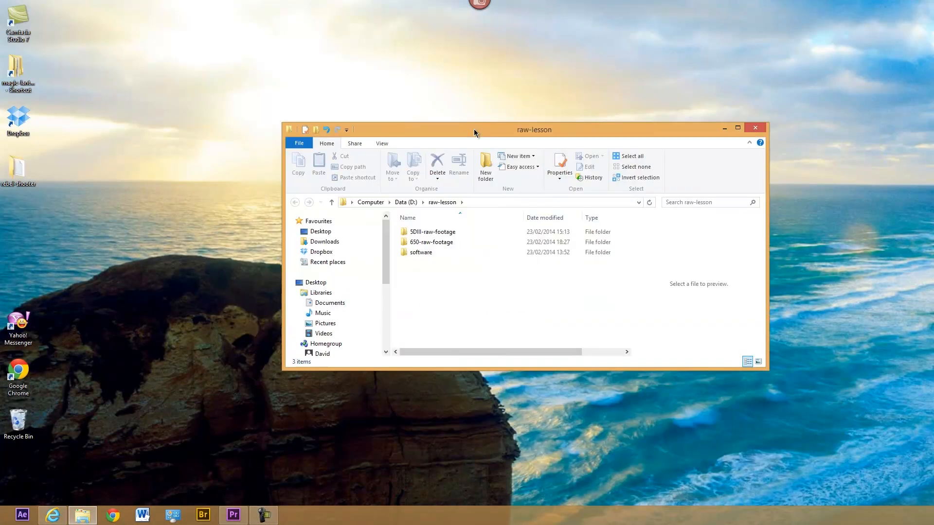
left_click(432, 242)
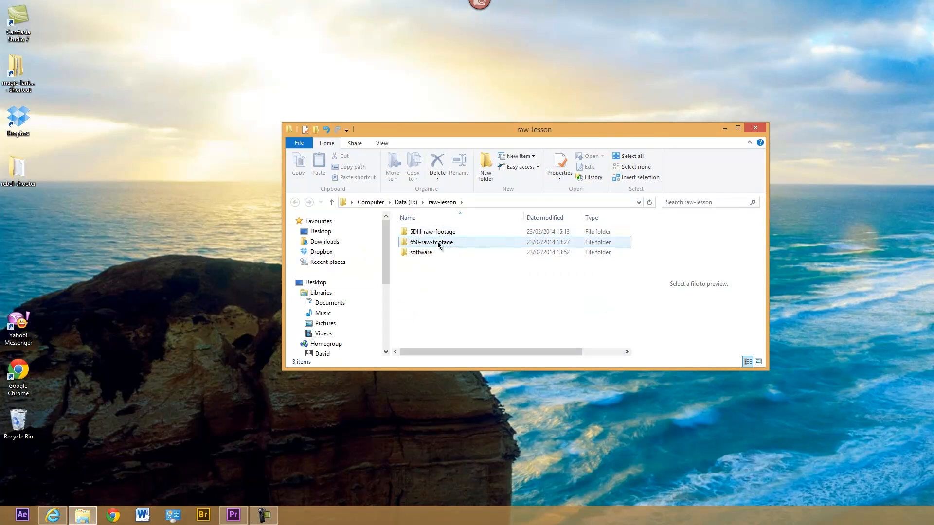
mouse_move(406, 248)
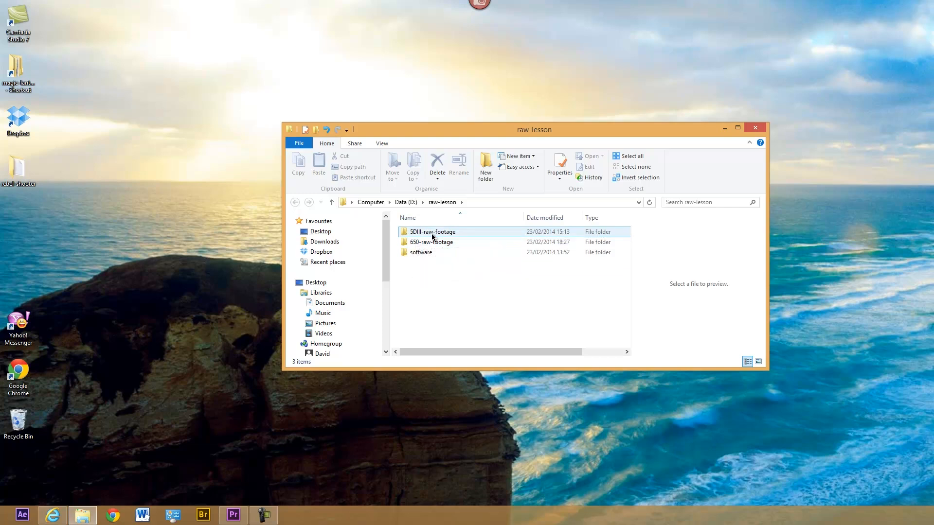
mouse_move(408, 245)
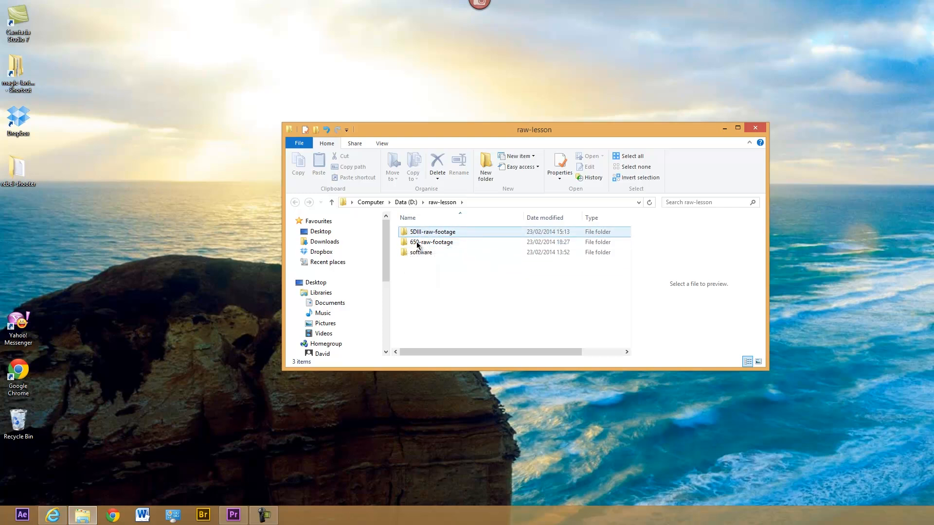
mouse_move(406, 245)
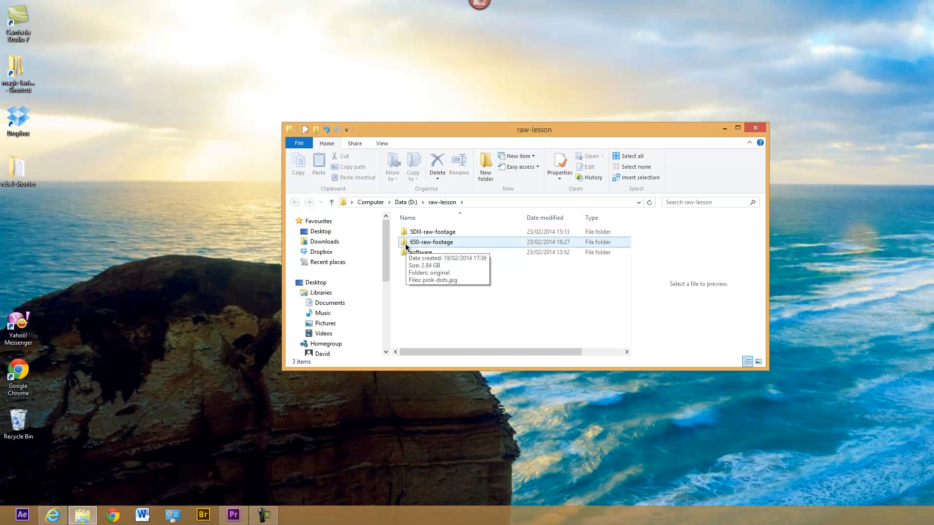
double_click(431, 242)
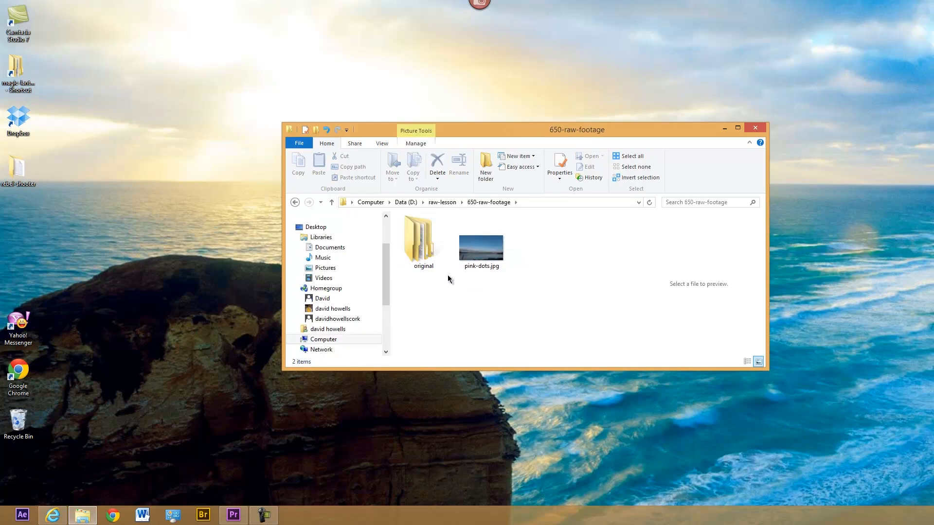
left_click(481, 245)
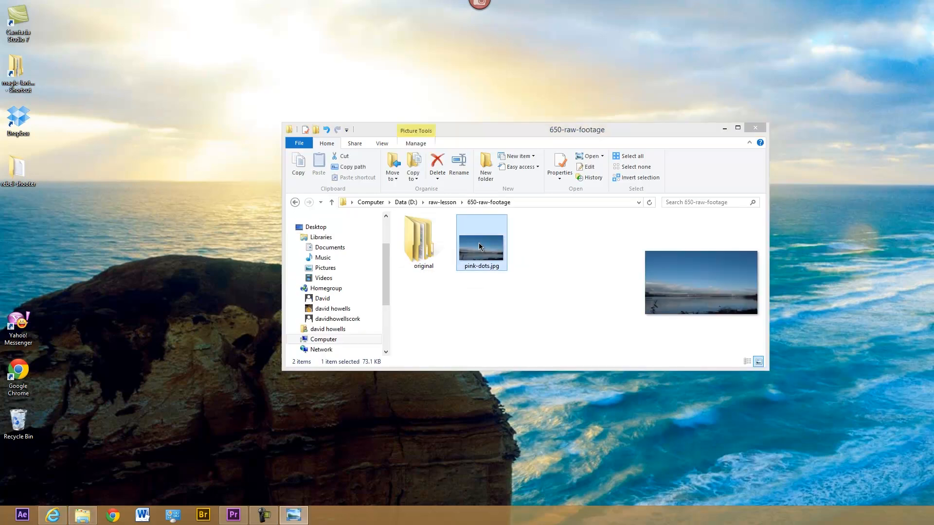
View pink-dots.jpg in Windows Photo Viewer to inspect the faint dotted bands in the sky
double_click(482, 240)
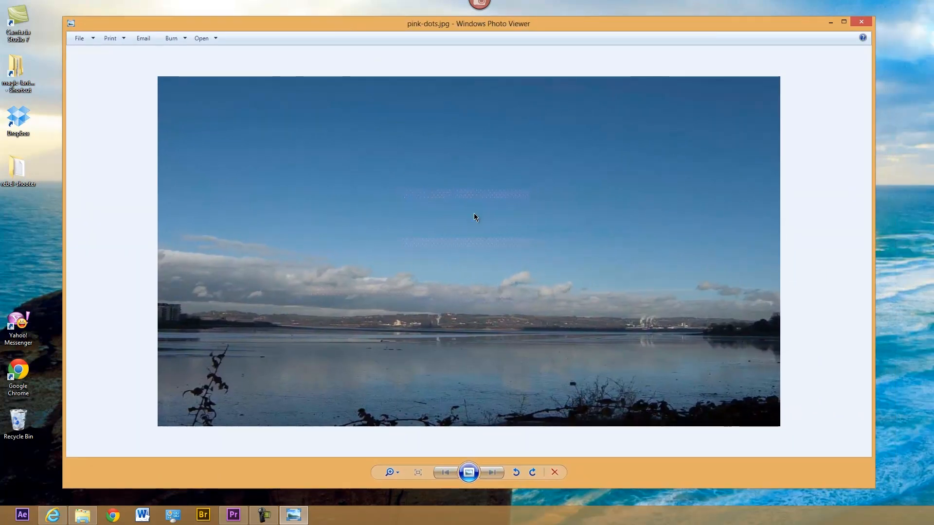
mouse_move(441, 203)
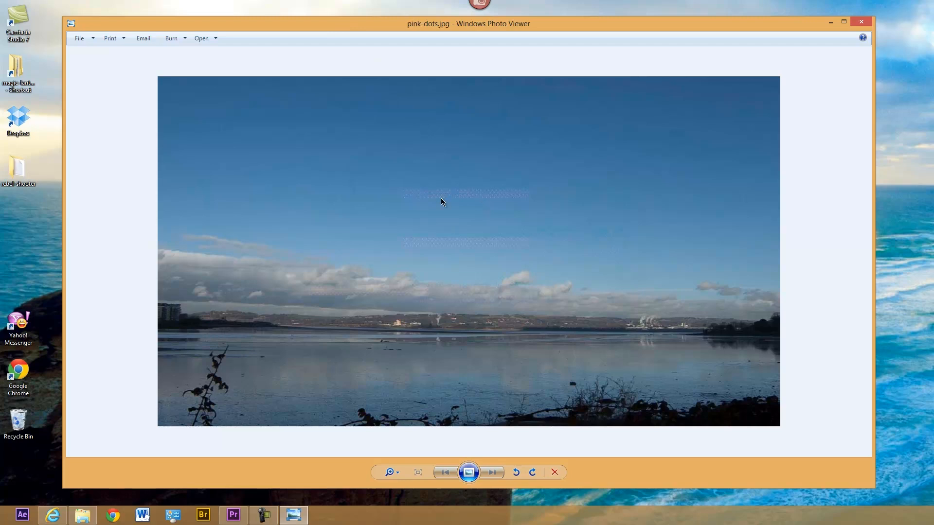
mouse_move(431, 202)
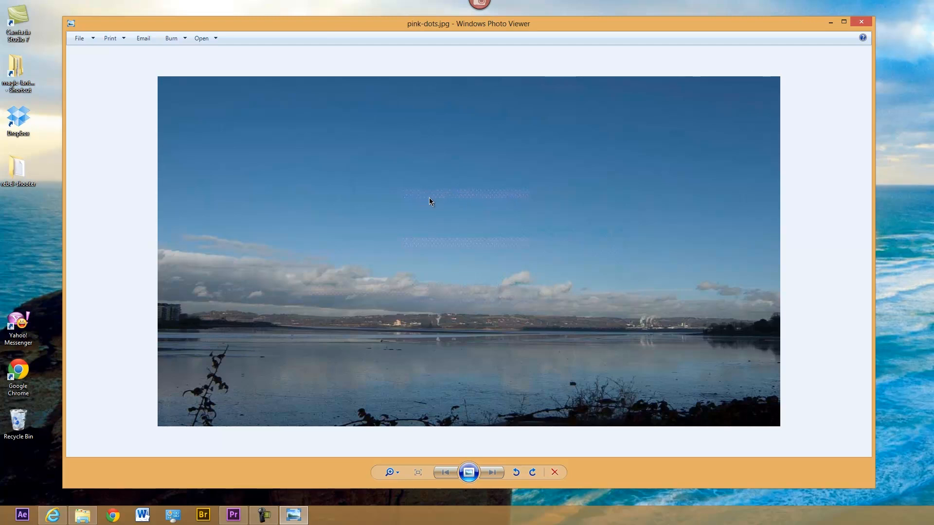
mouse_move(518, 188)
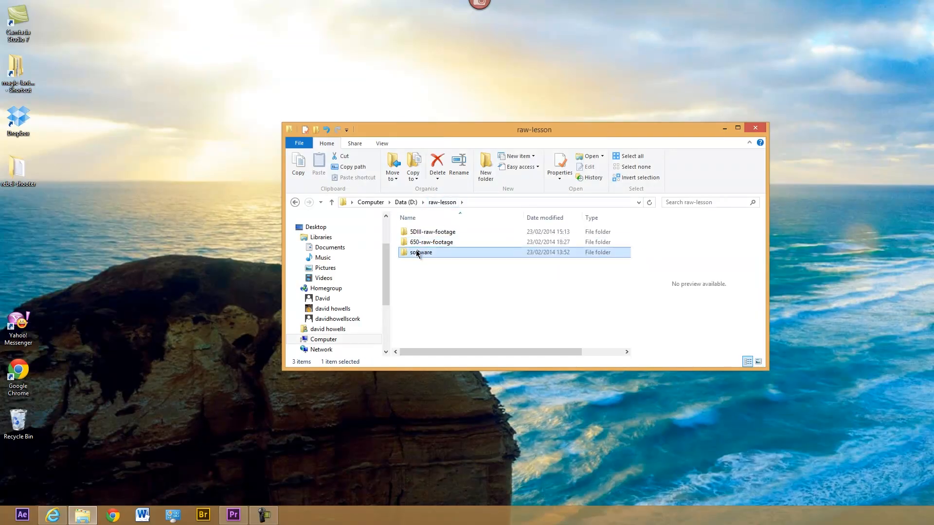
Launch MLV Browser and browse to D:\raw-lesson\650-raw-footage\original\raw
double_click(421, 252)
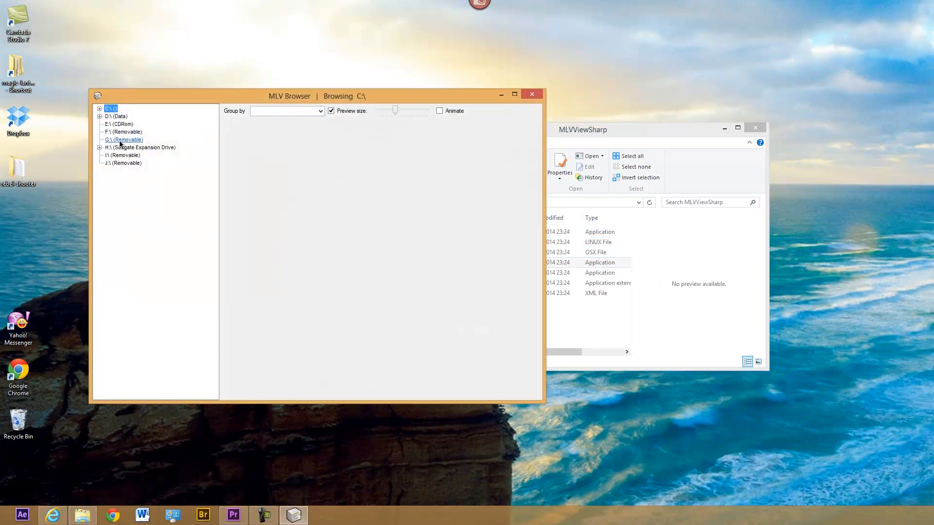
left_click(99, 117)
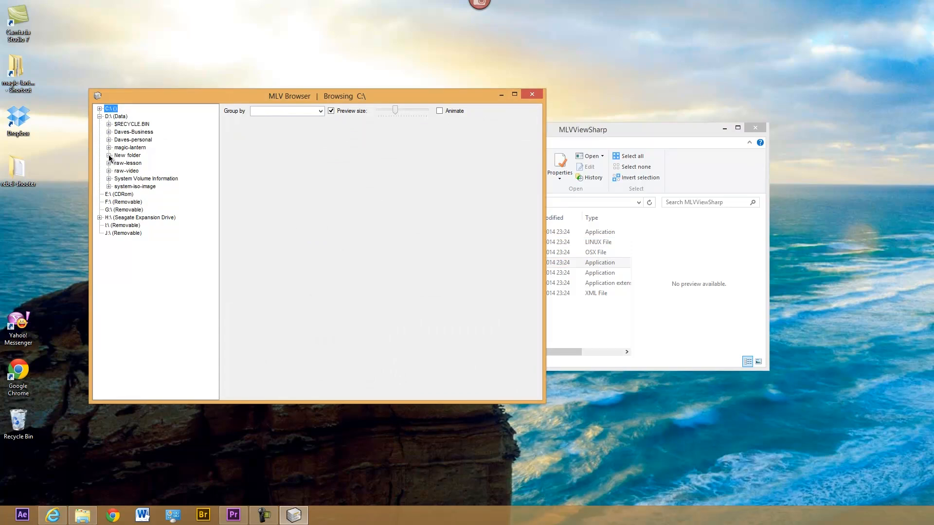
left_click(109, 164)
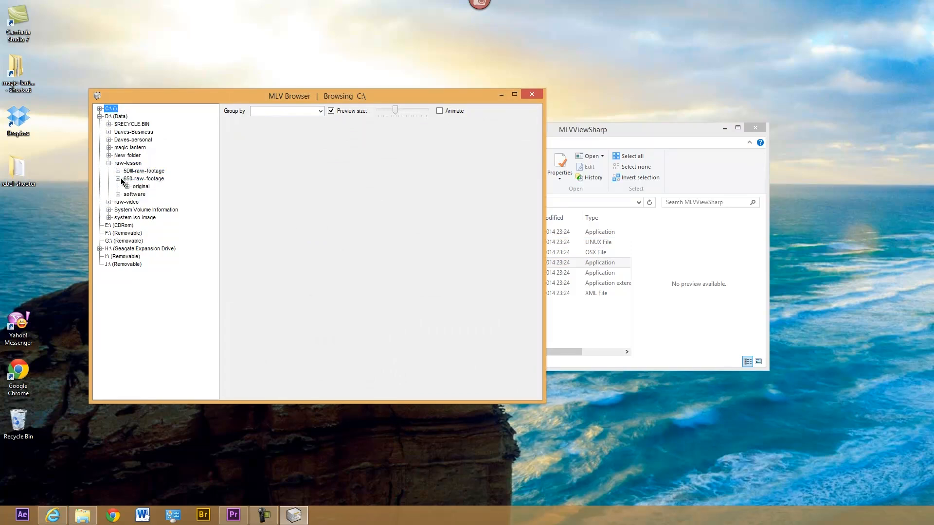
left_click(140, 186)
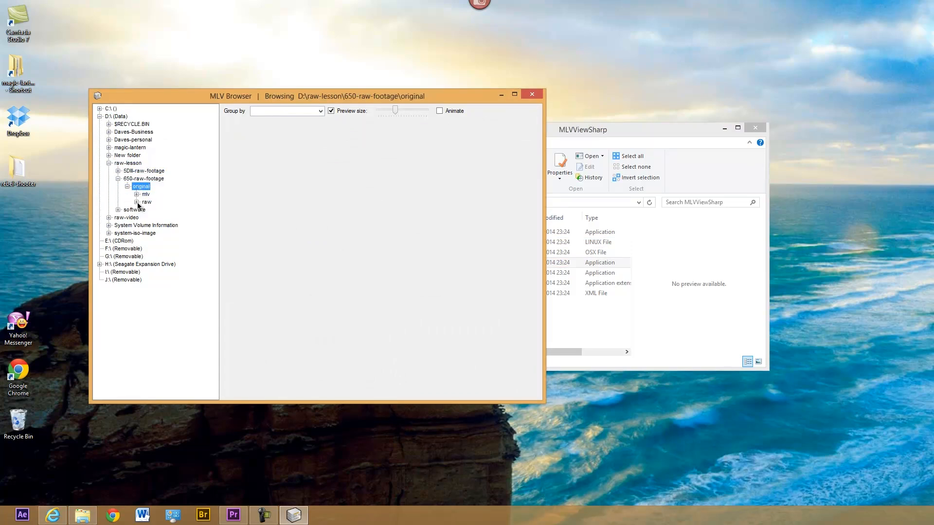
left_click(146, 202)
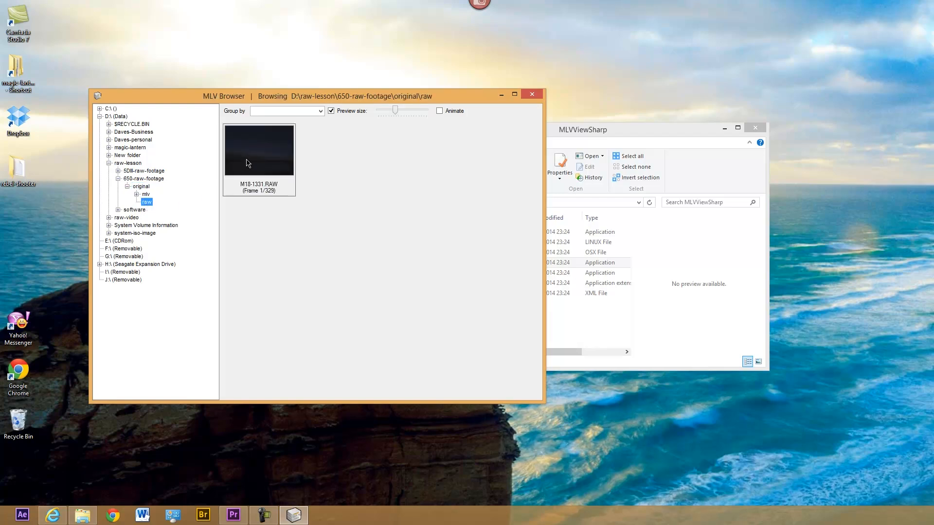
Preview the M18-1331.RAW clip thumbnail and shift the browser window left
left_click(248, 163)
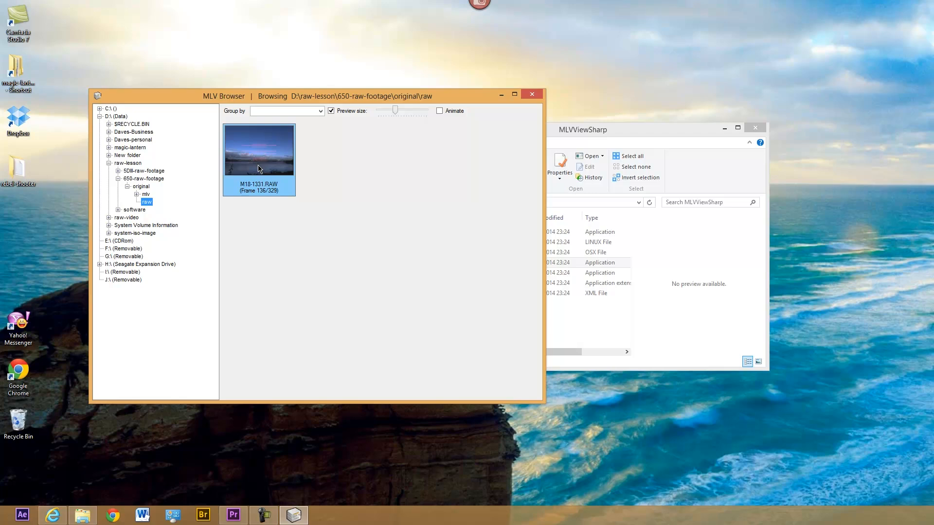
left_click_drag(223, 96, 191, 125)
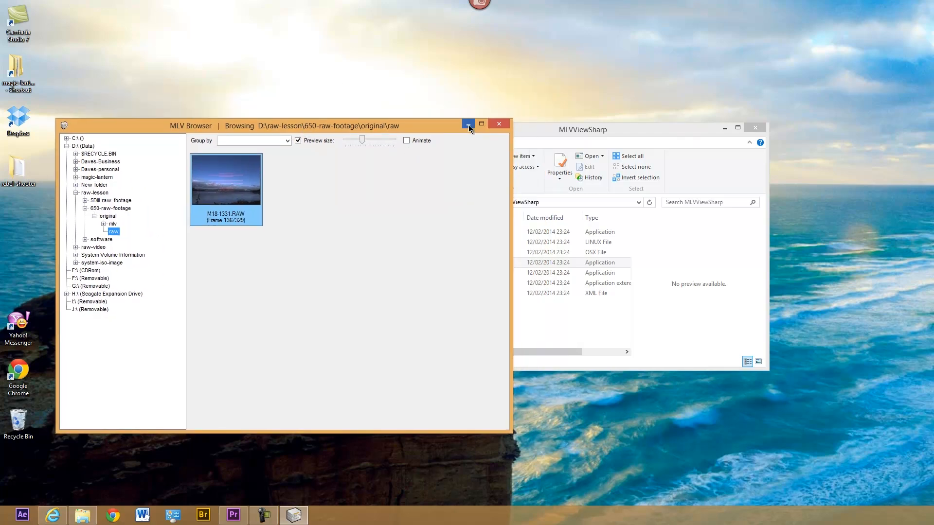
mouse_move(468, 124)
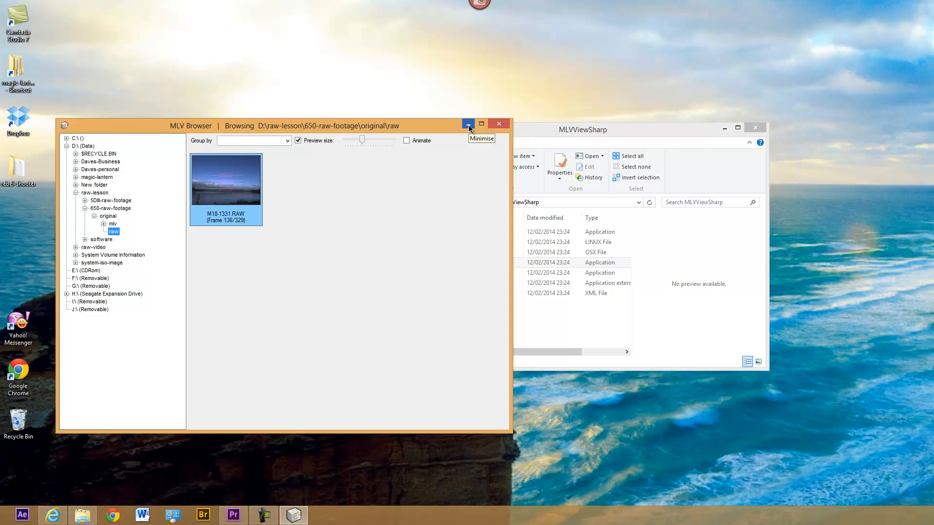
mouse_move(500, 126)
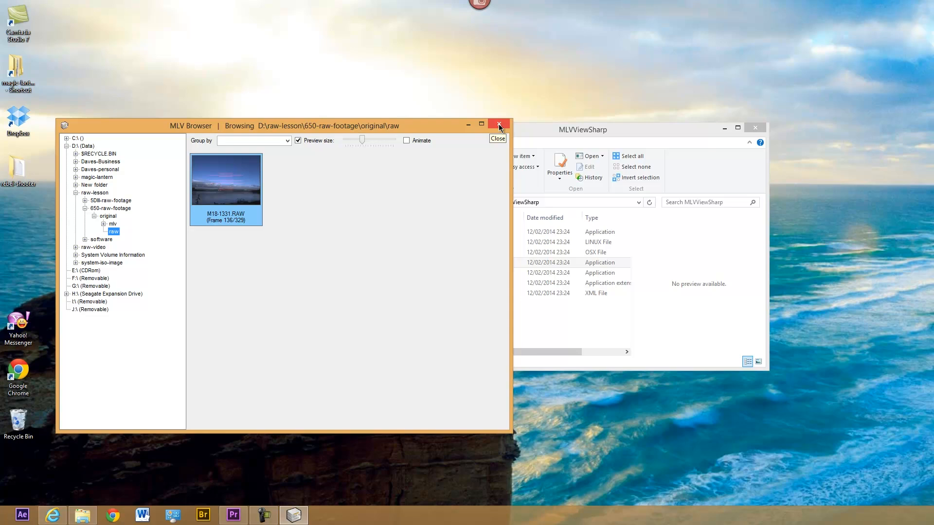
Close MLV Browser and select PinkDotRemover.jar inside the PinkDotRemover__008 folder
left_click(500, 125)
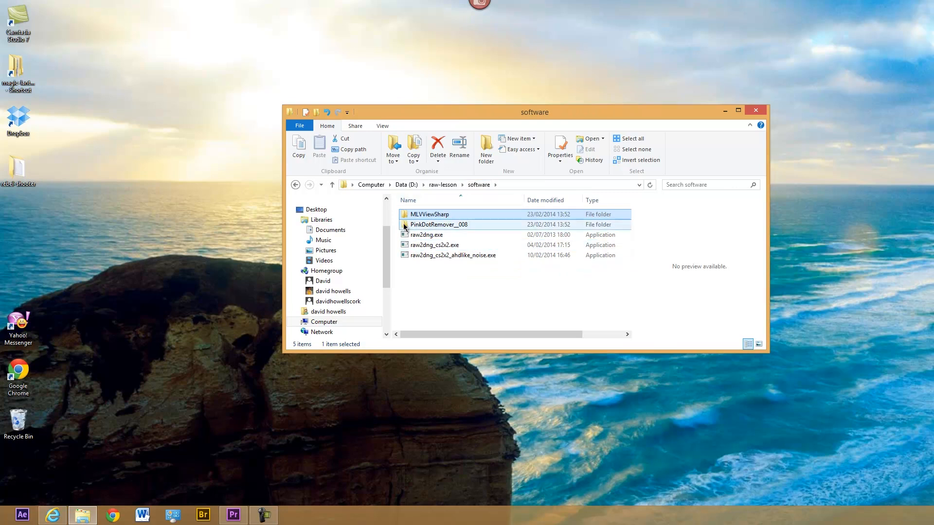
mouse_move(439, 224)
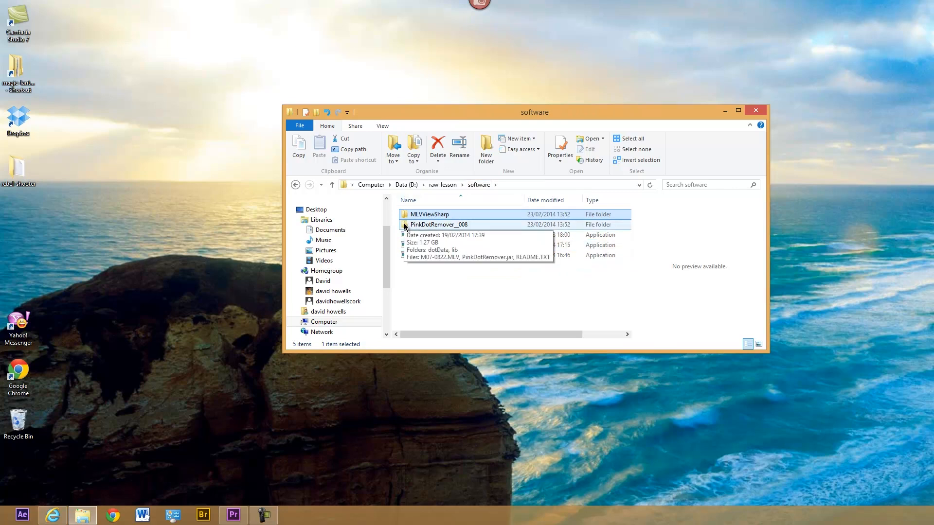
double_click(439, 223)
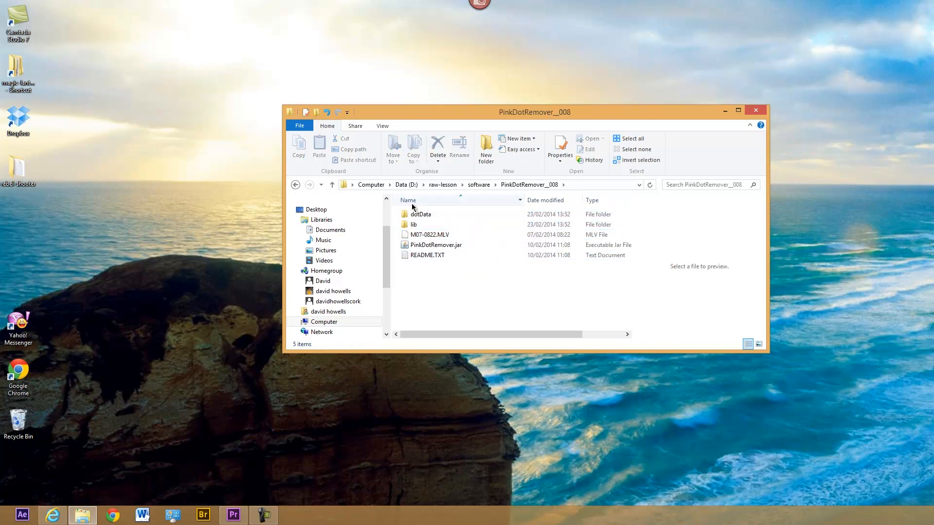
left_click(420, 214)
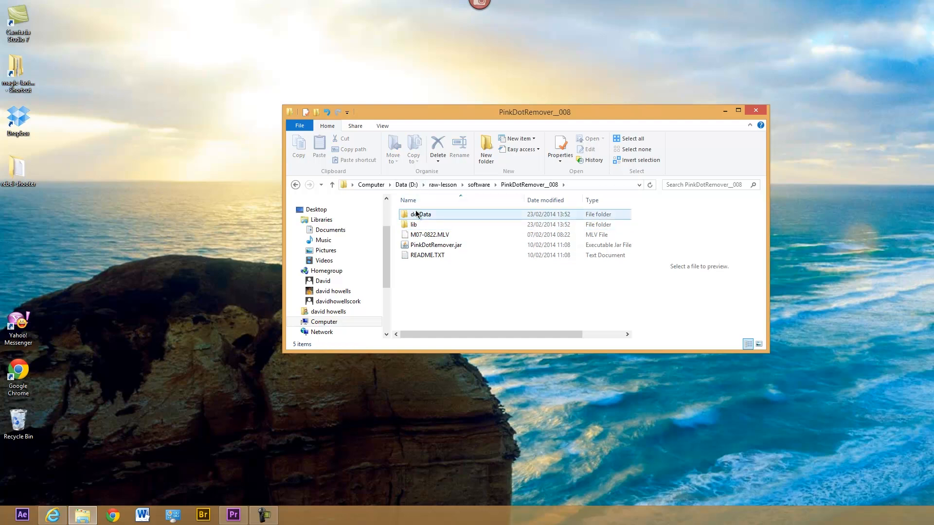
left_click(430, 234)
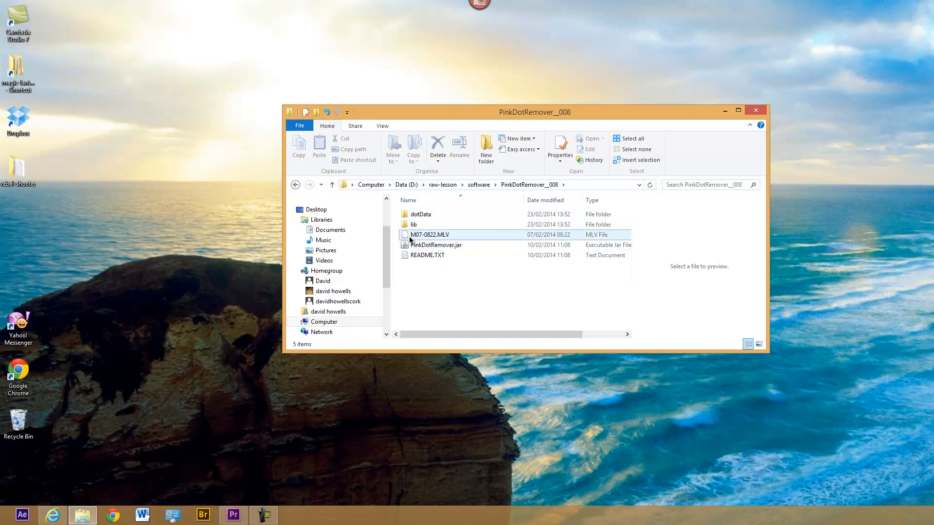
left_click(437, 245)
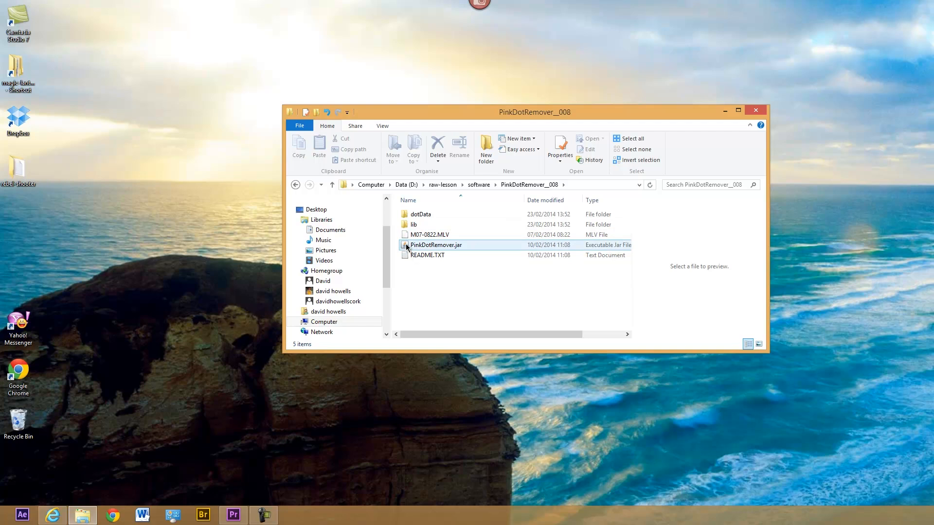
left_click(436, 245)
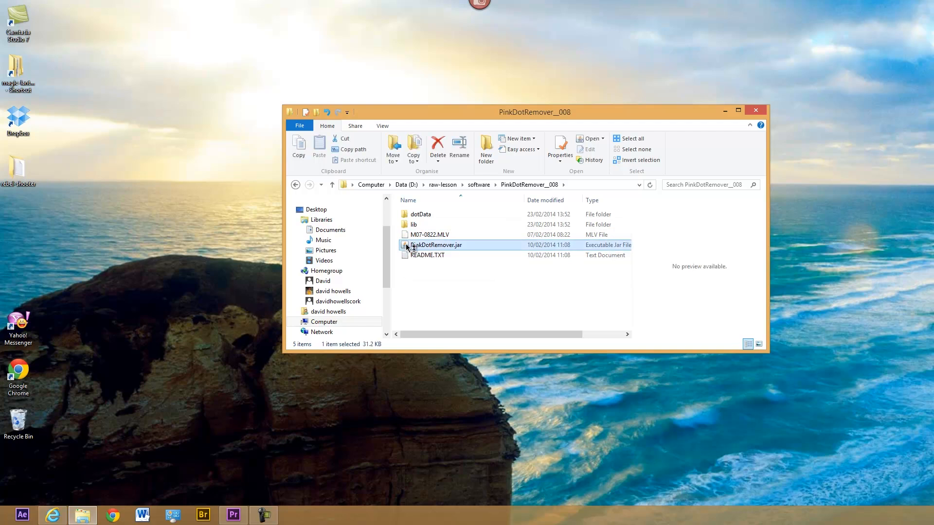
Launch PinkDotRemover and start adding files, browsing into D:\raw-lesson
double_click(436, 246)
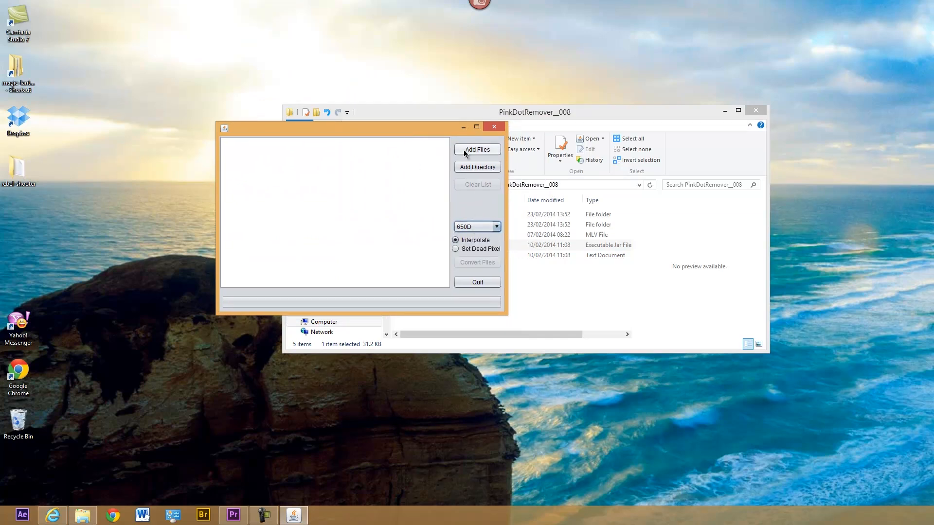
left_click(477, 150)
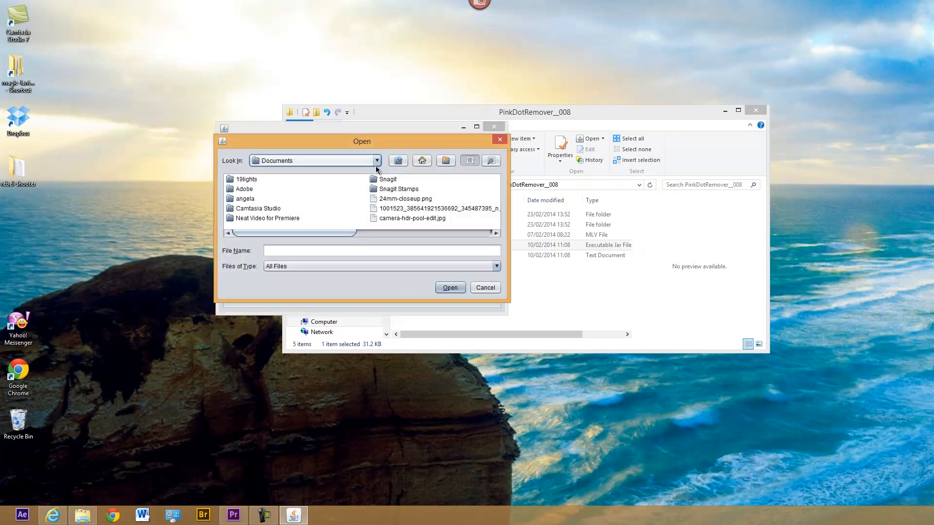
left_click(376, 160)
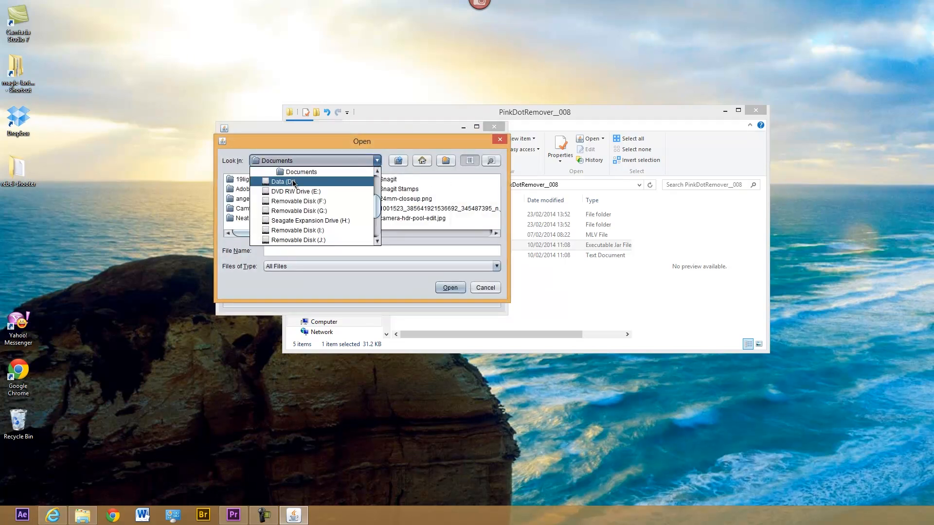
left_click(283, 181)
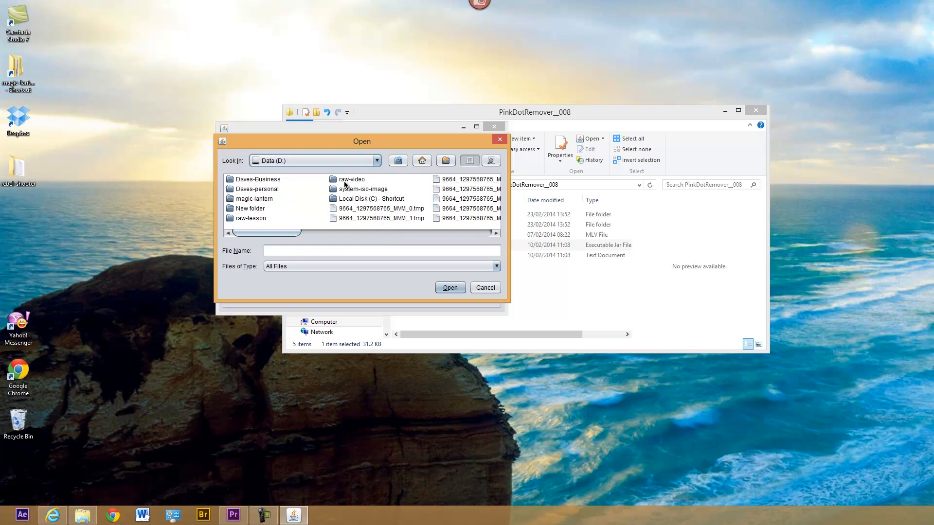
double_click(250, 218)
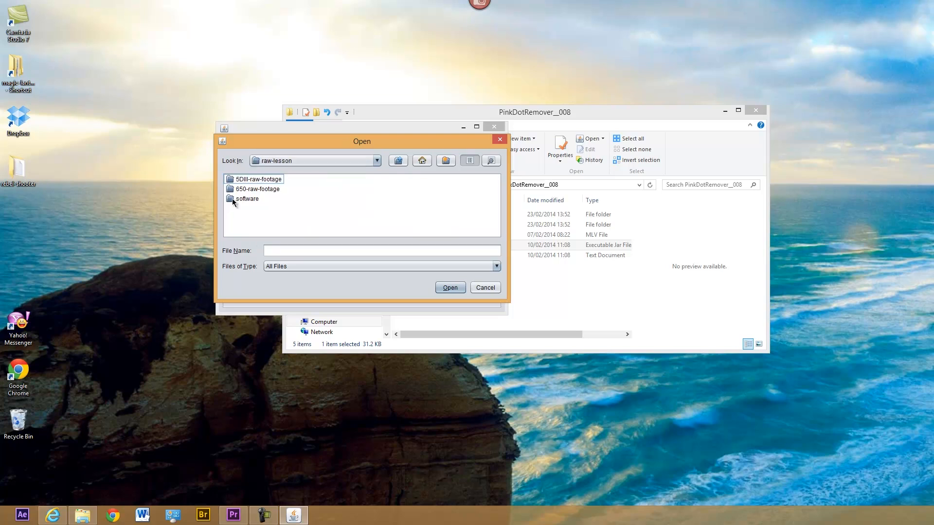
Add M18-1331.RAW from 650-raw-footage\original\raw to the list with camera 650D
double_click(257, 189)
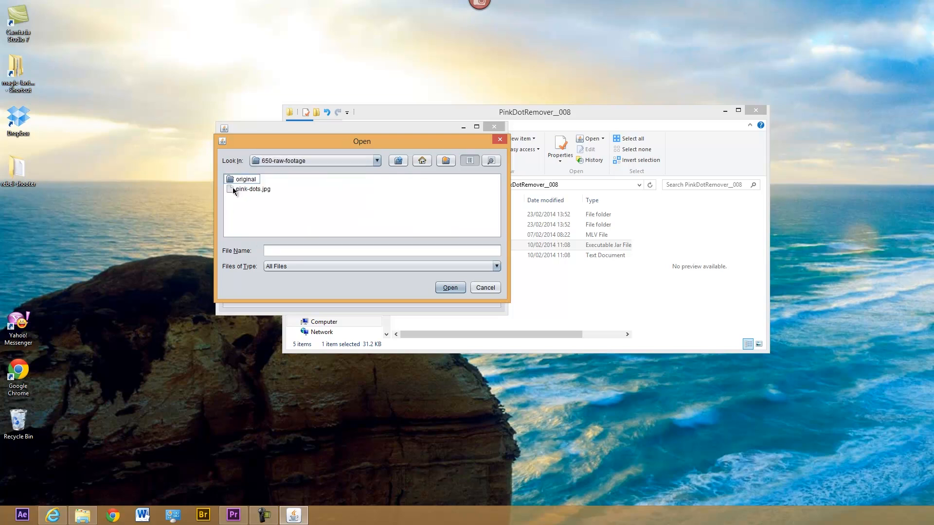
left_click(245, 179)
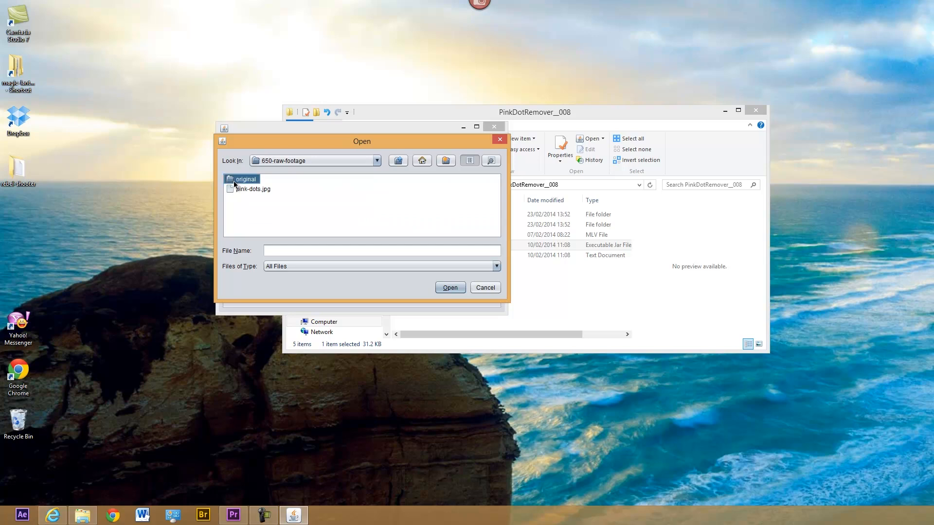
double_click(245, 179)
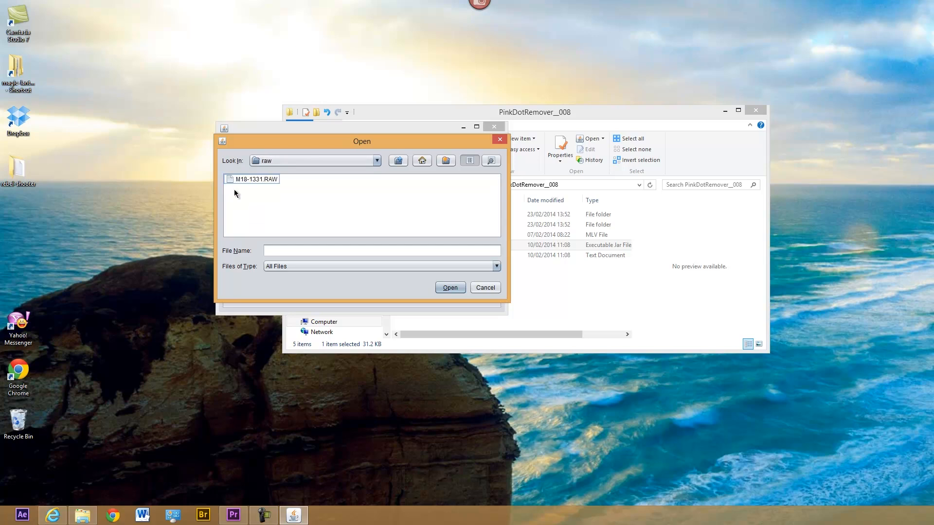
left_click(449, 288)
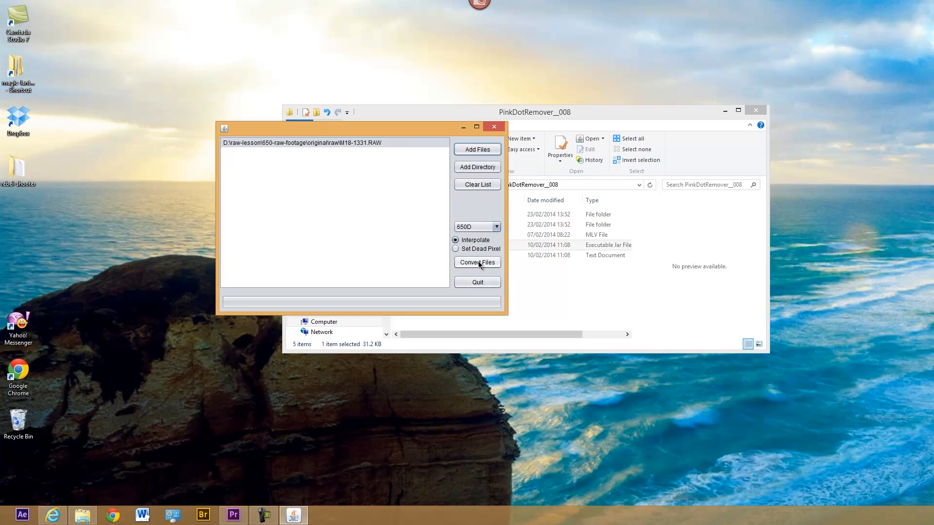
Convert the listed clip, overwriting the RAW in place, confirm success and close the tool
left_click(477, 262)
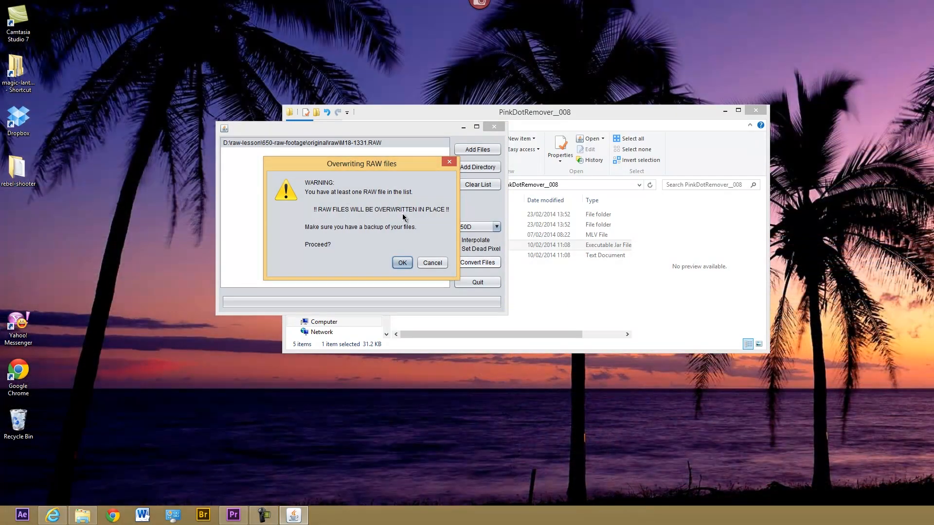
mouse_move(422, 227)
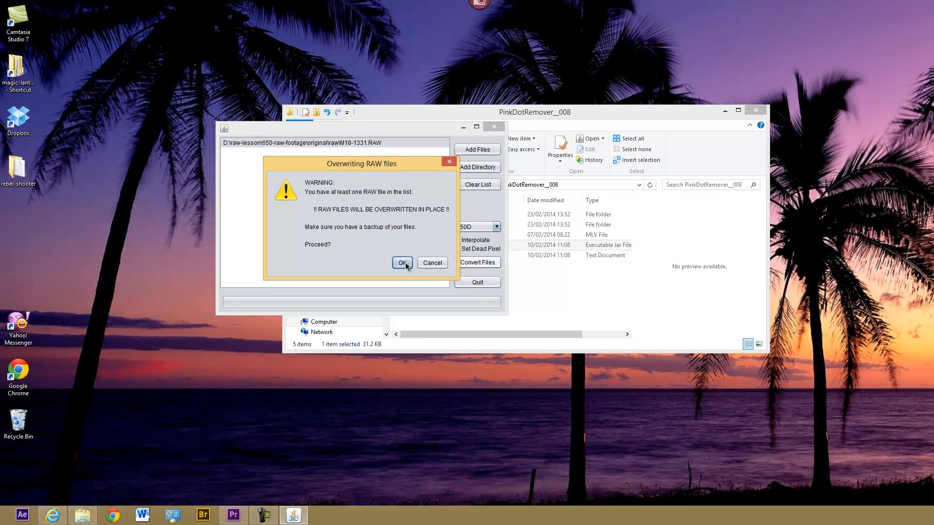
left_click(403, 263)
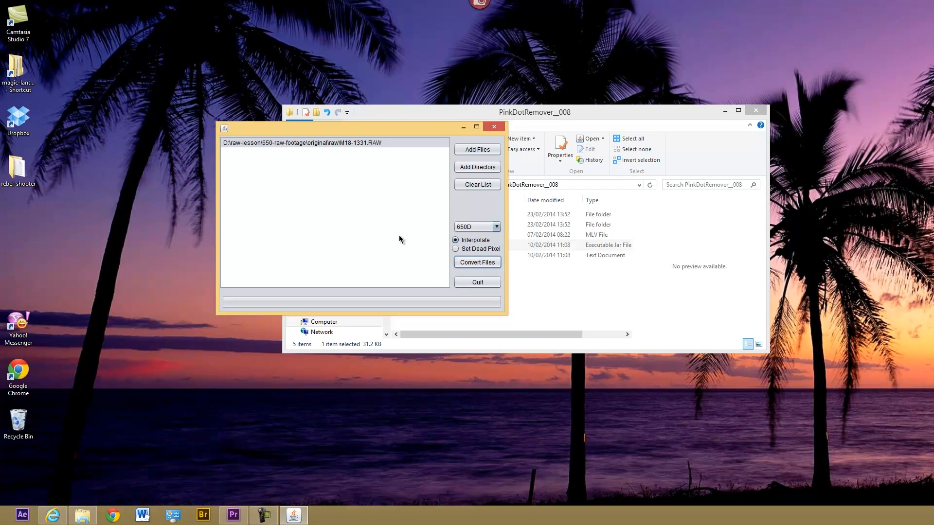
mouse_move(412, 236)
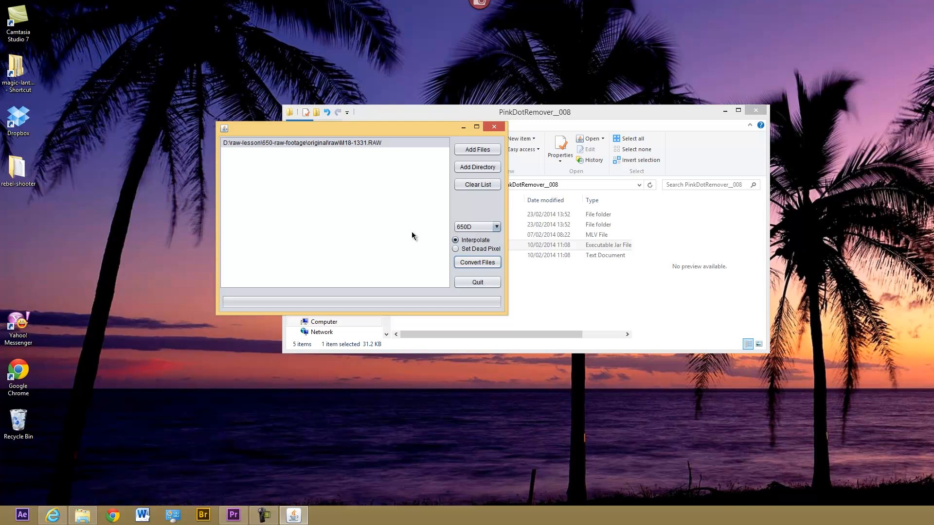
left_click(477, 262)
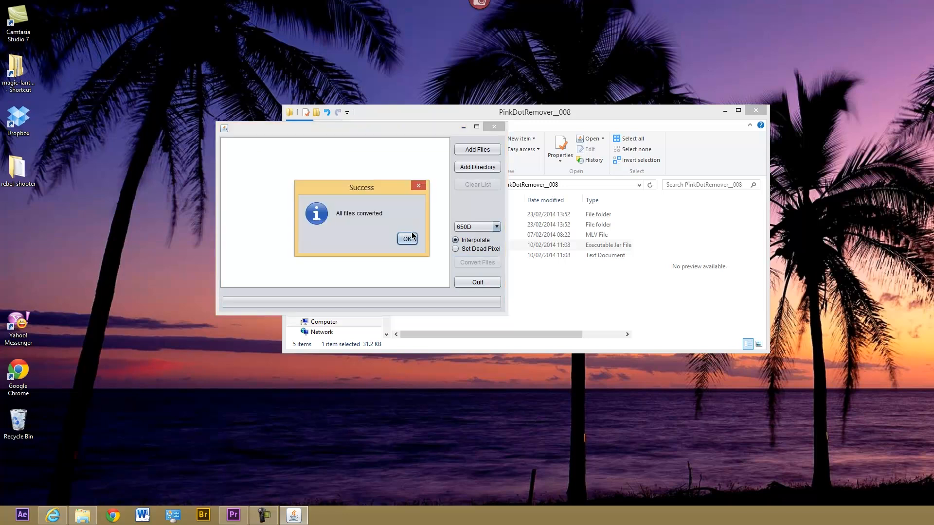
left_click(406, 239)
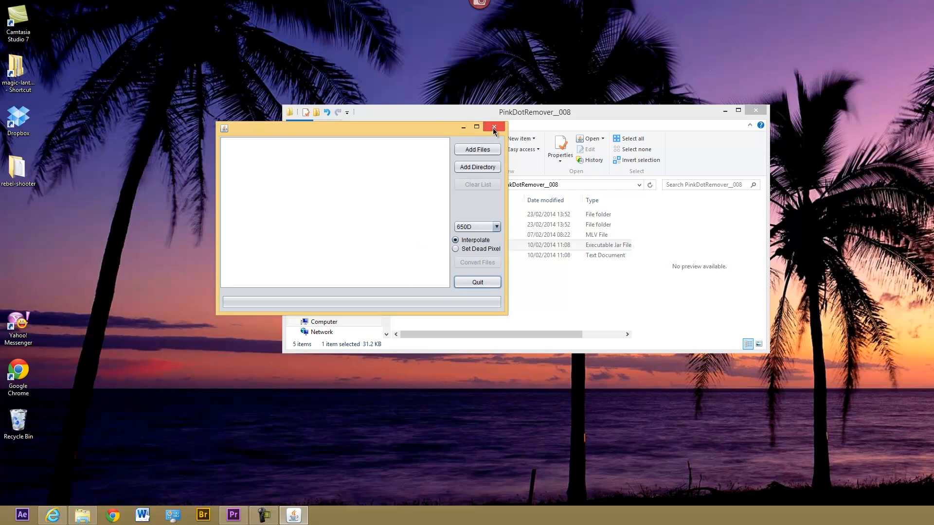
left_click(493, 126)
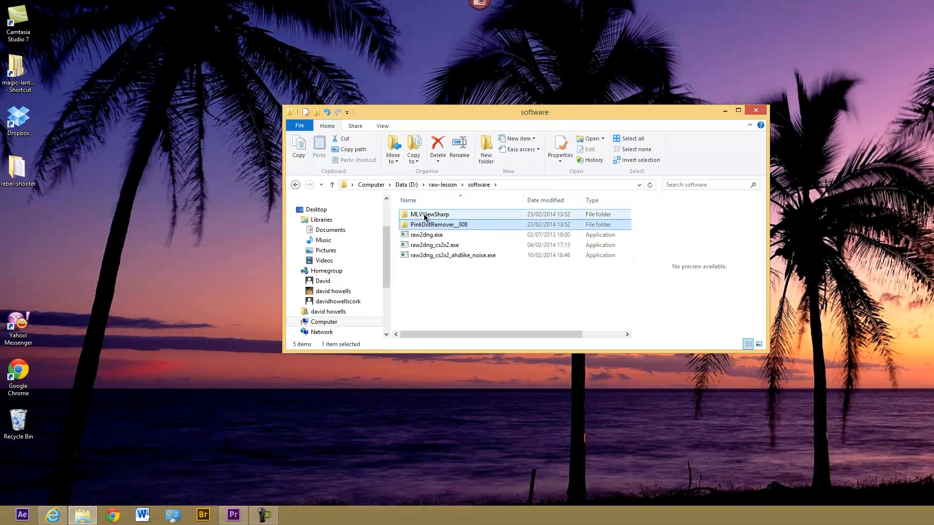
Run MLVBrowseSharp.exe, preview the cleaned clip in original\raw, then close the browser
double_click(430, 214)
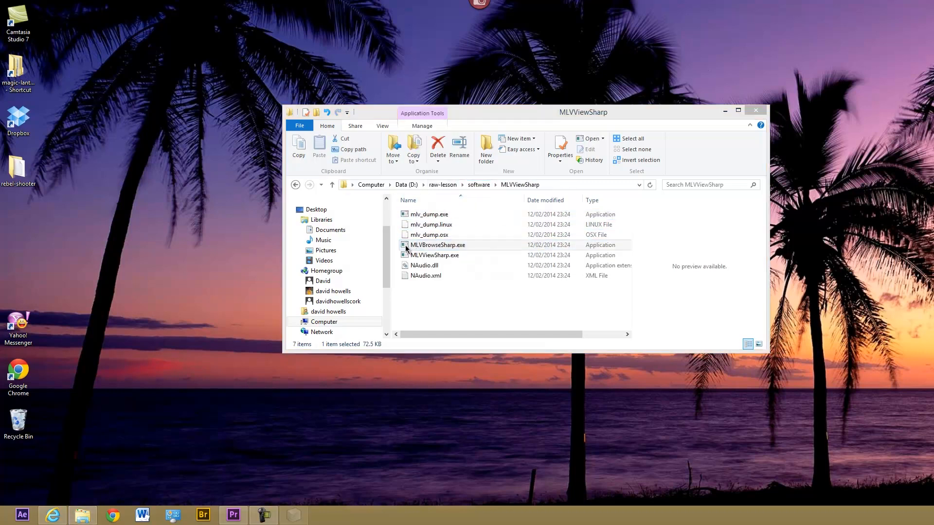
double_click(438, 245)
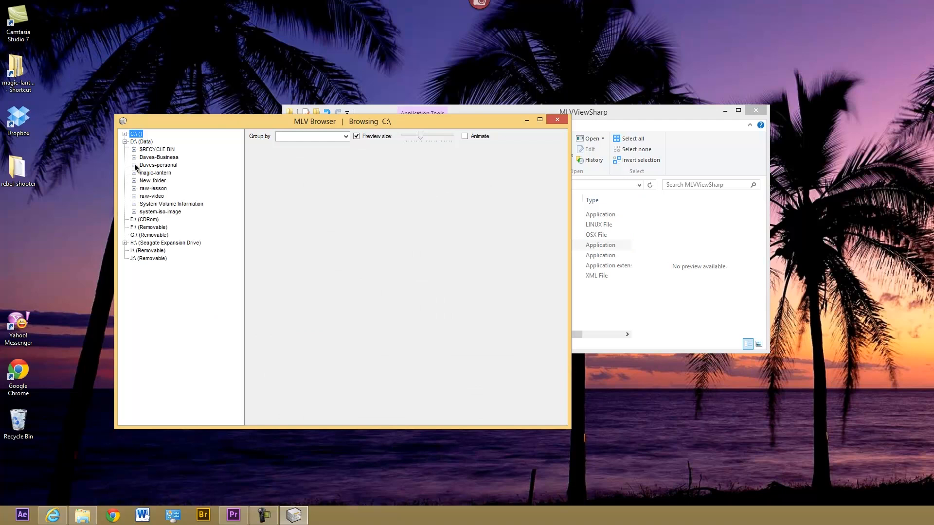
left_click(134, 189)
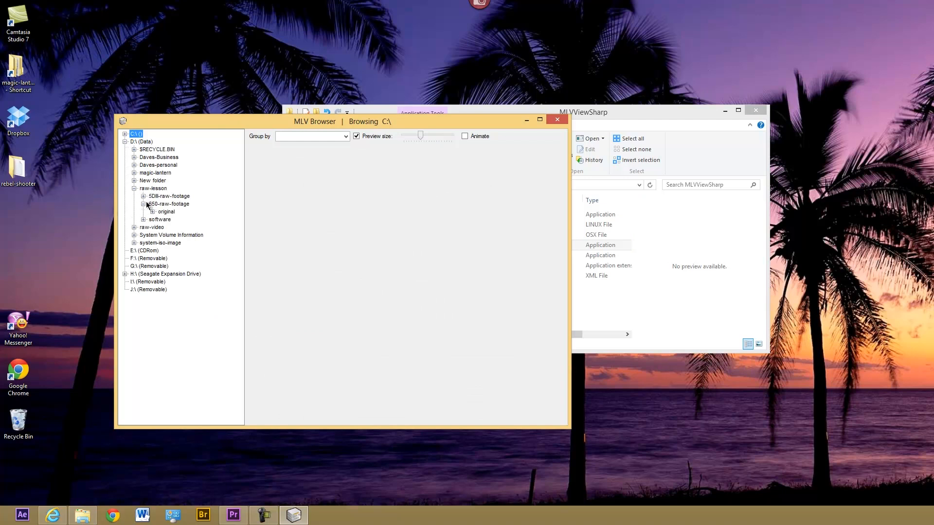
left_click(166, 212)
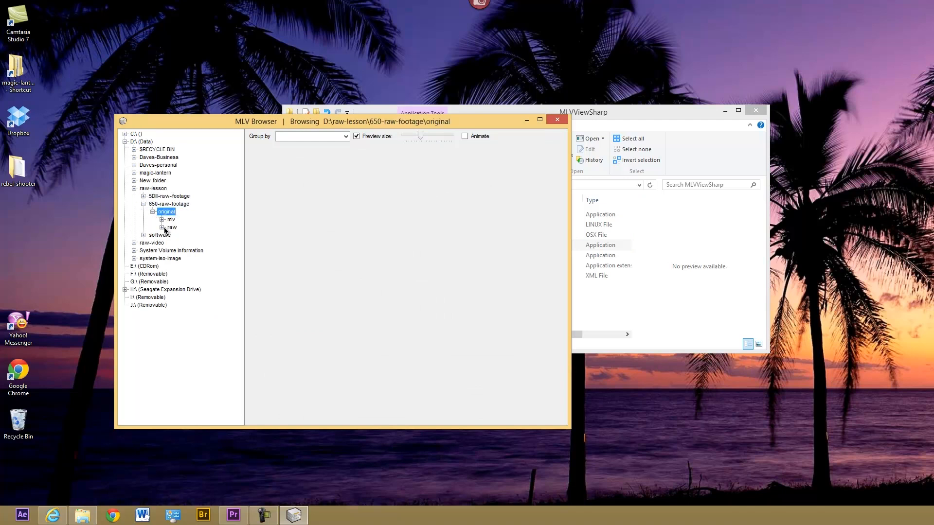
left_click(171, 228)
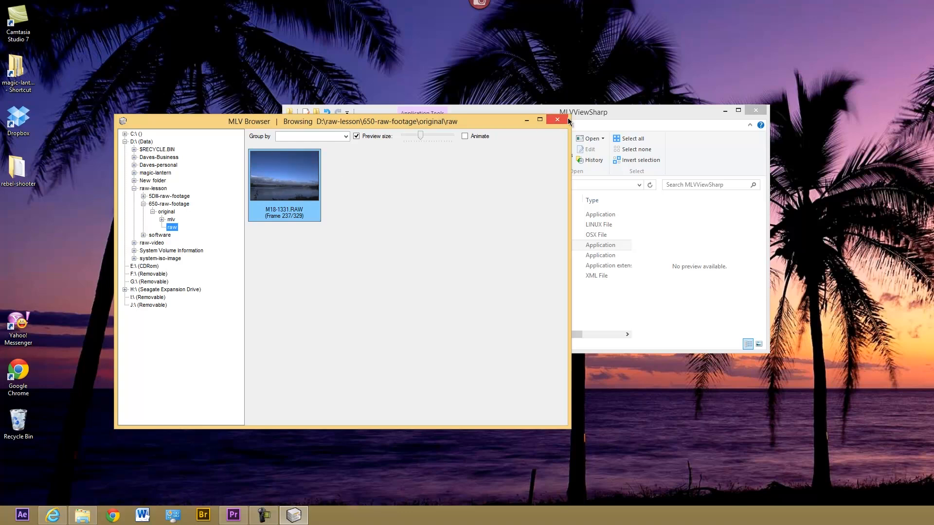
left_click(556, 120)
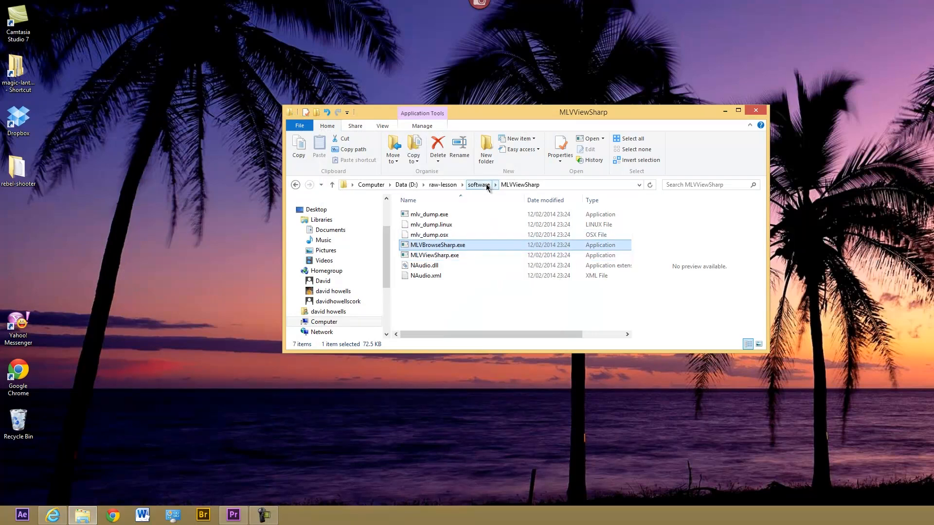
Return to the software folder and select raw2dng_cs2x2_ahdlike_noise.exe
left_click(479, 185)
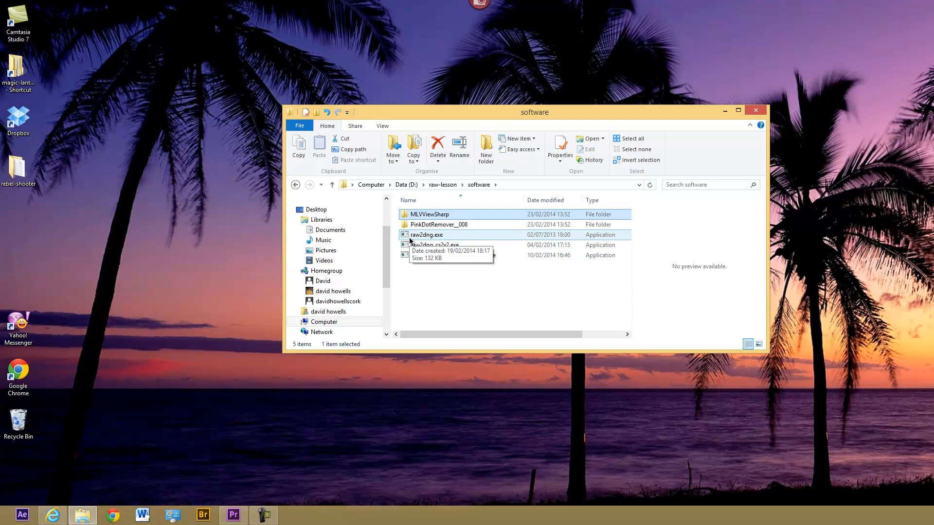
mouse_move(428, 238)
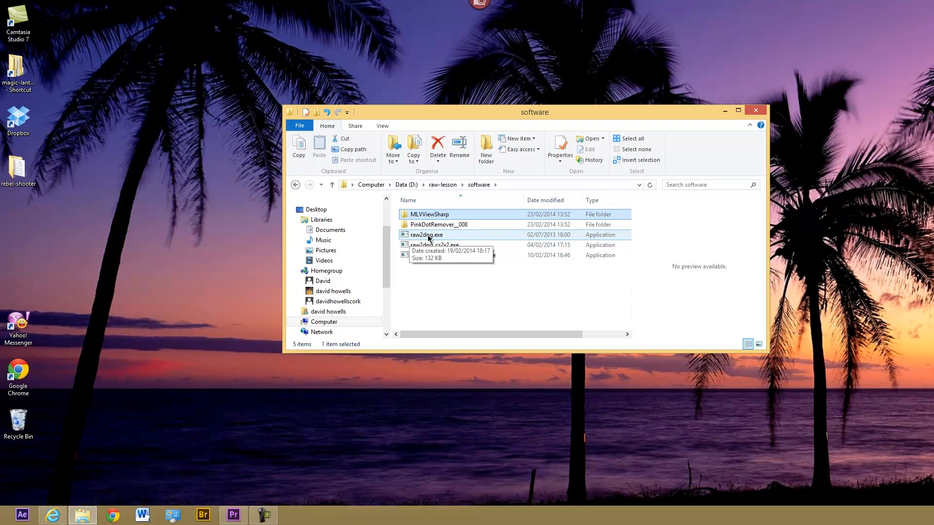
mouse_move(427, 236)
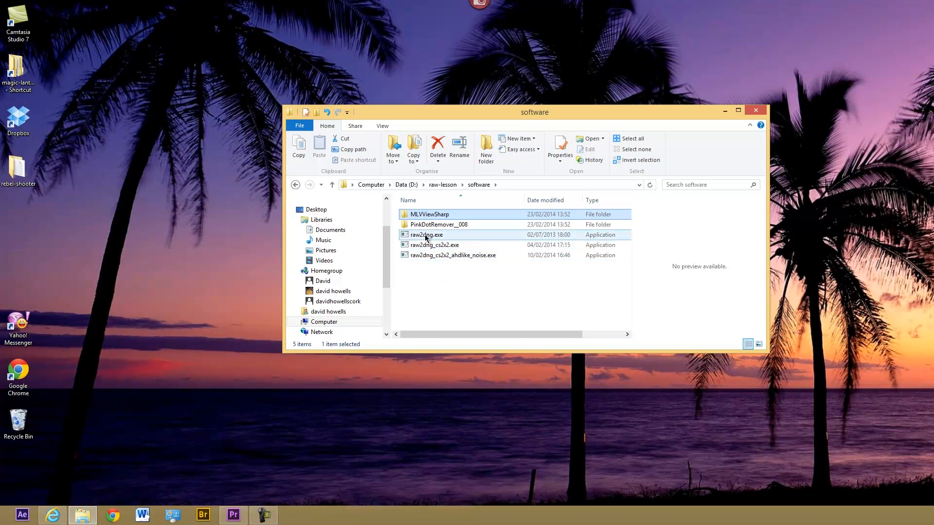
left_click(453, 255)
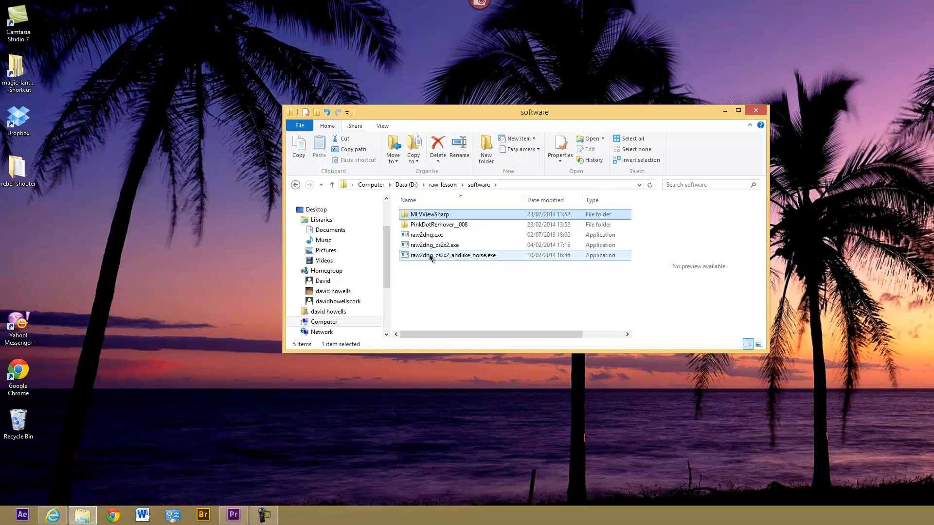
mouse_move(416, 263)
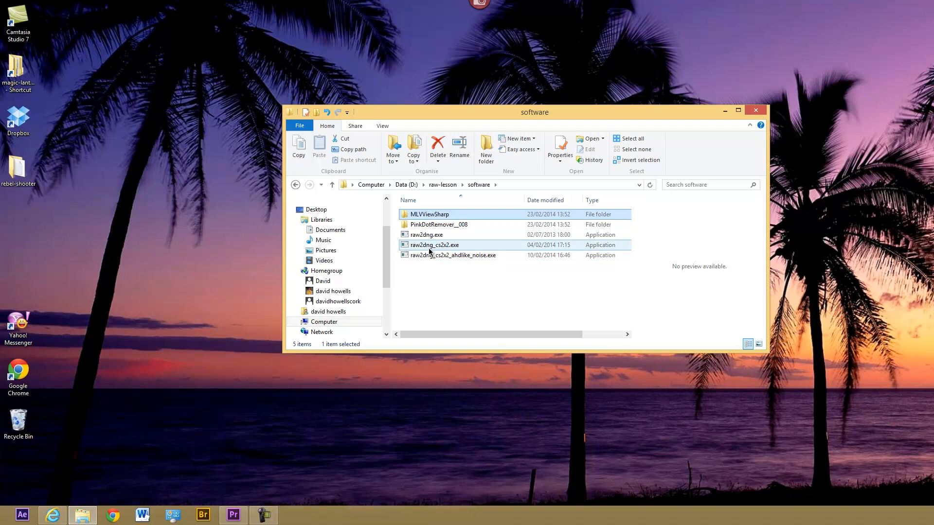
mouse_move(432, 247)
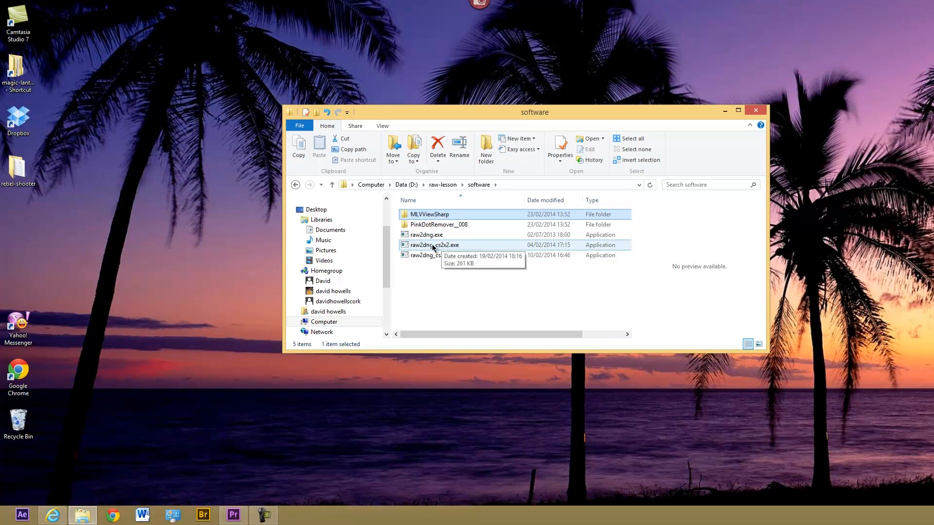
mouse_move(444, 248)
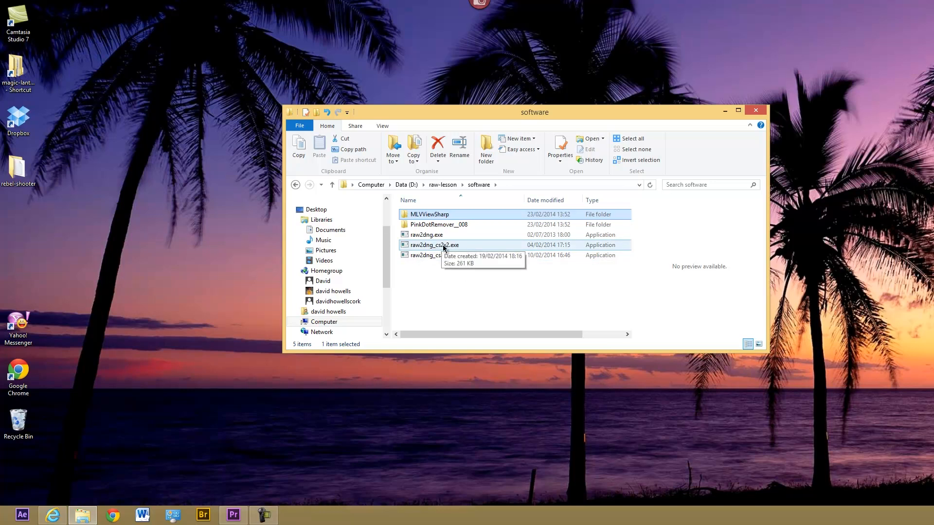
left_click(452, 255)
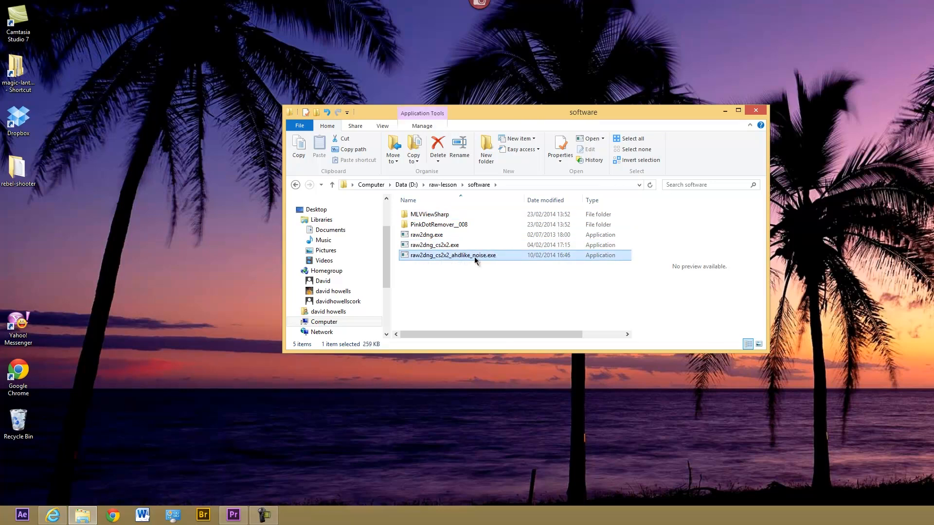
mouse_move(435, 260)
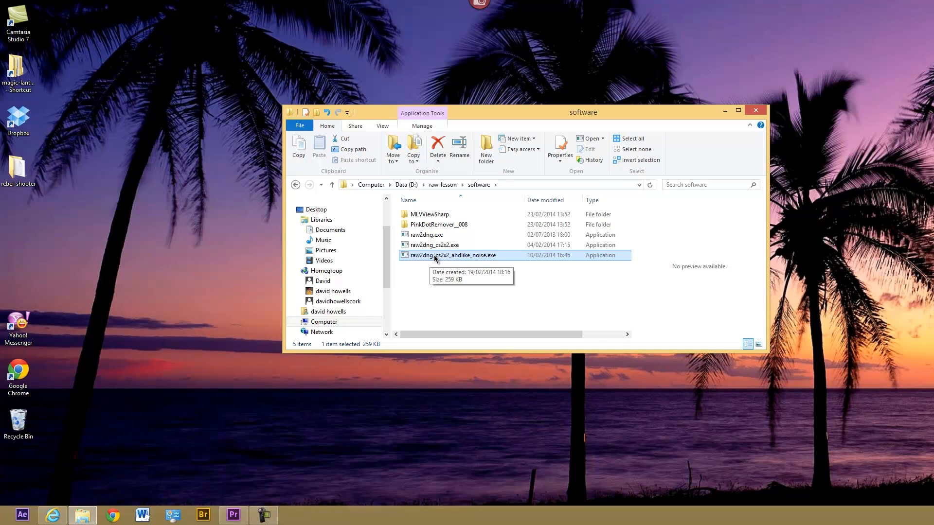
mouse_move(452, 258)
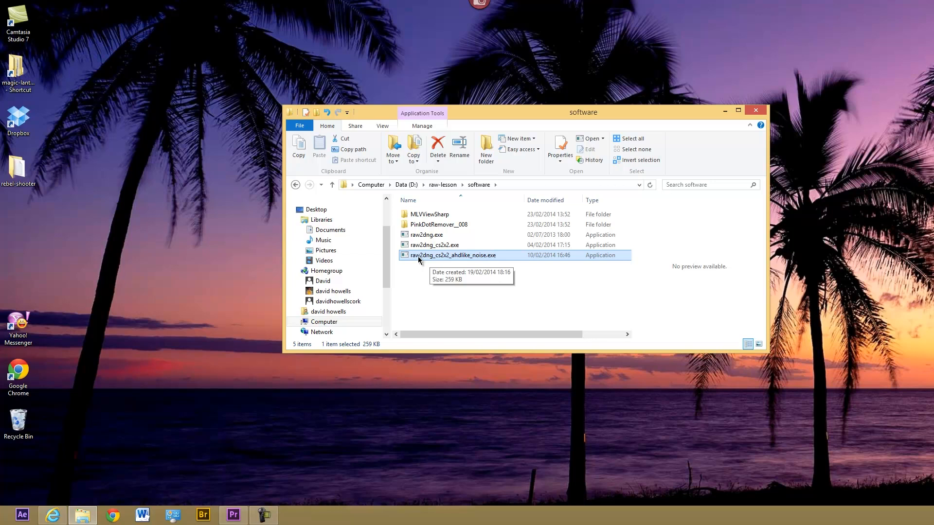
mouse_move(443, 261)
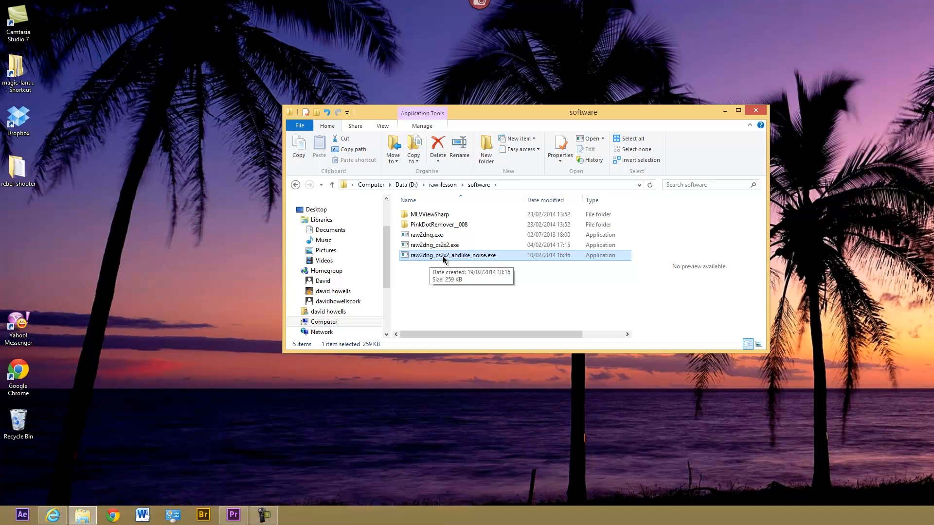
mouse_move(420, 185)
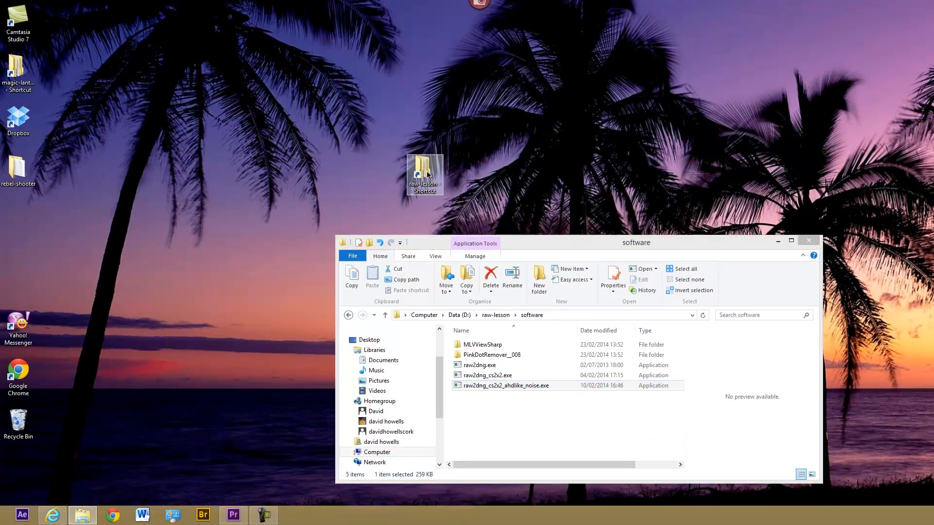
Browse raw-lesson > 650-raw-footage > original > raw in a second Explorer window
double_click(424, 174)
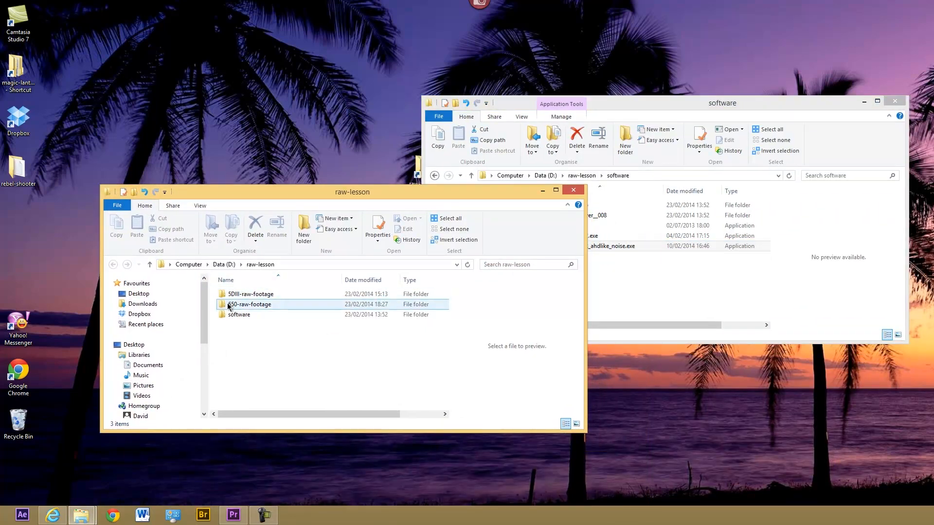
double_click(250, 304)
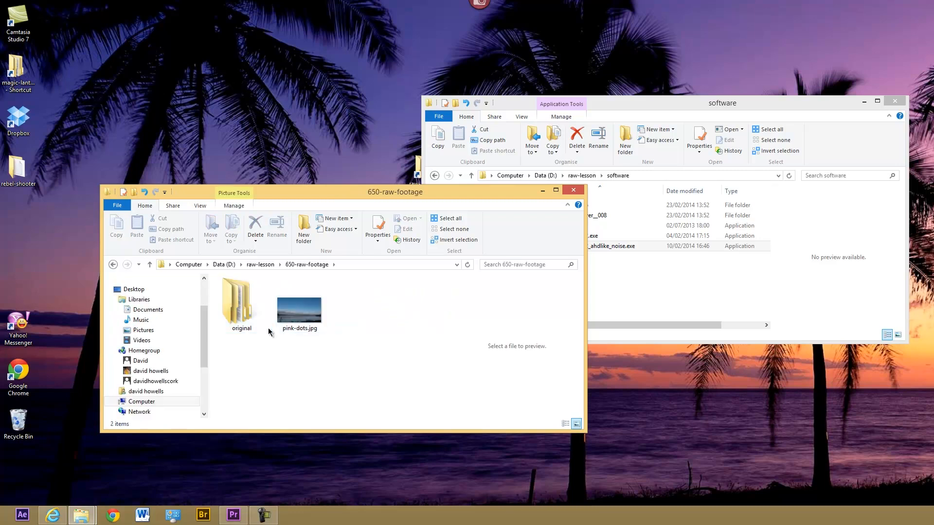
double_click(242, 301)
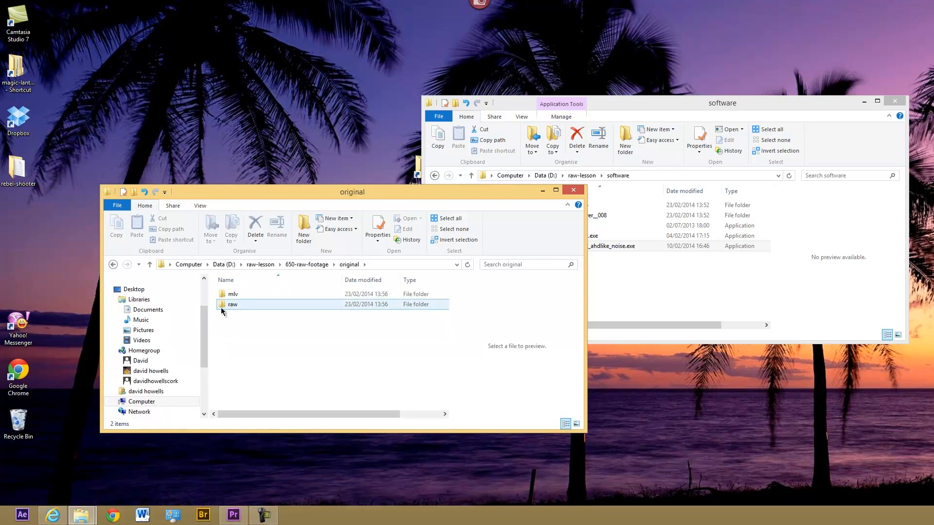
double_click(232, 303)
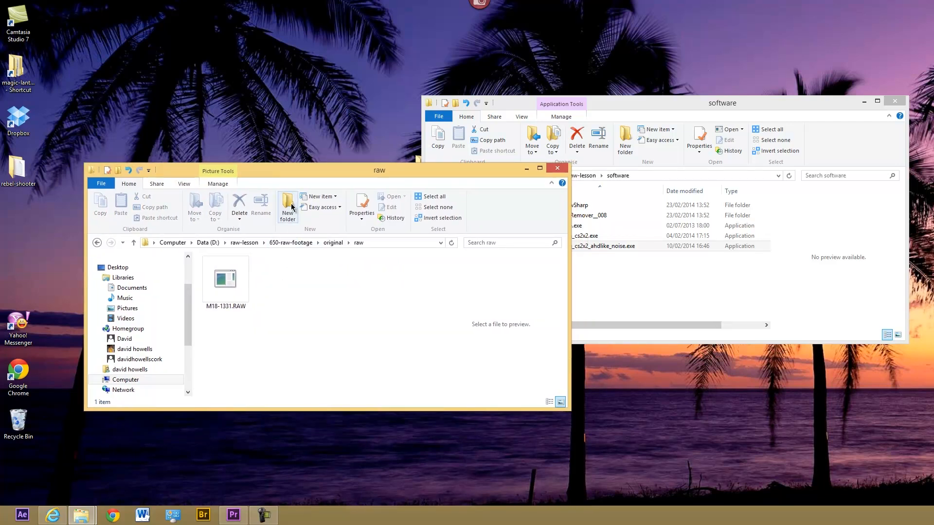
Create a new folder named dng inside the raw folder
left_click(288, 204)
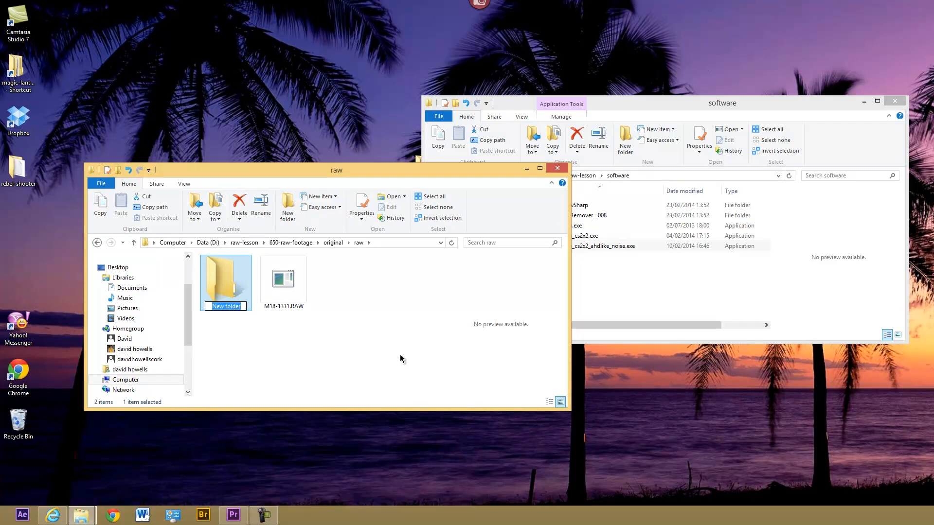
type("dng")
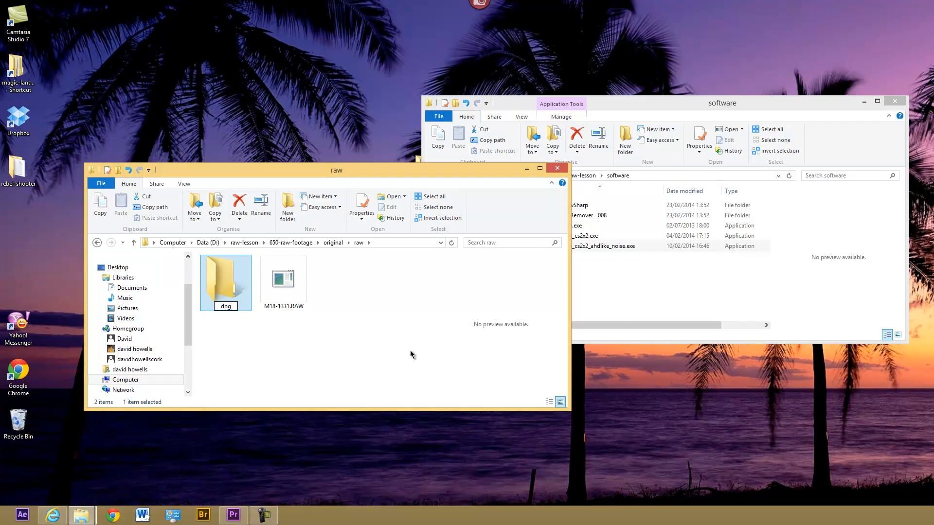
left_click(283, 280)
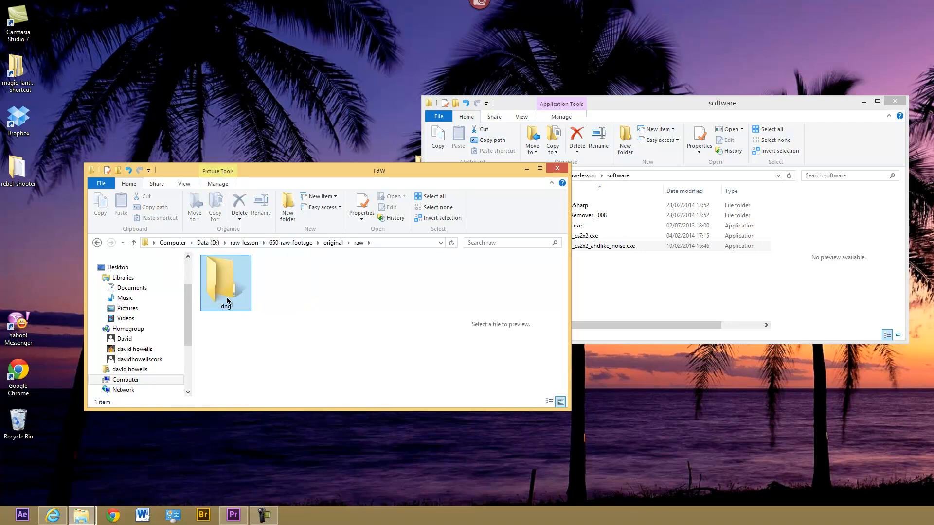
Convert M18-1331.RAW into 330 noise-reduced DNG frames in dng and load them in Bridge
double_click(225, 279)
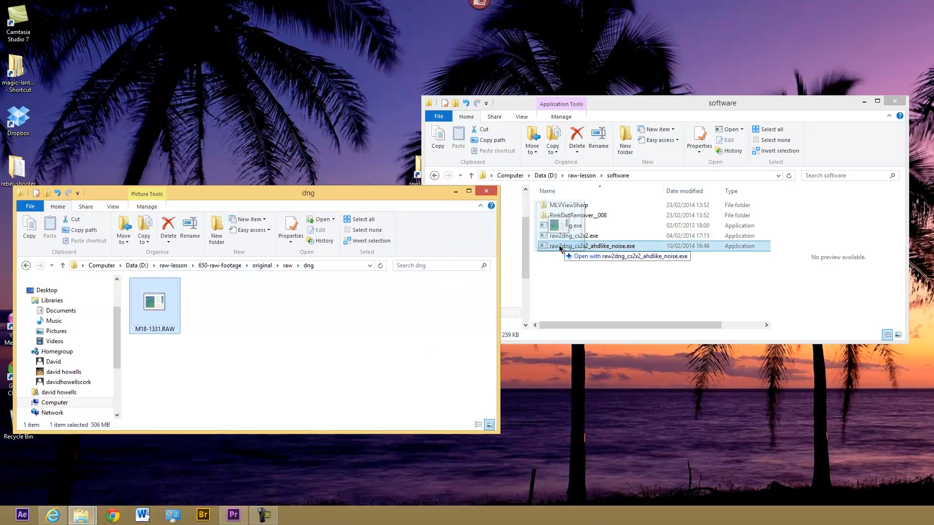
double_click(593, 245)
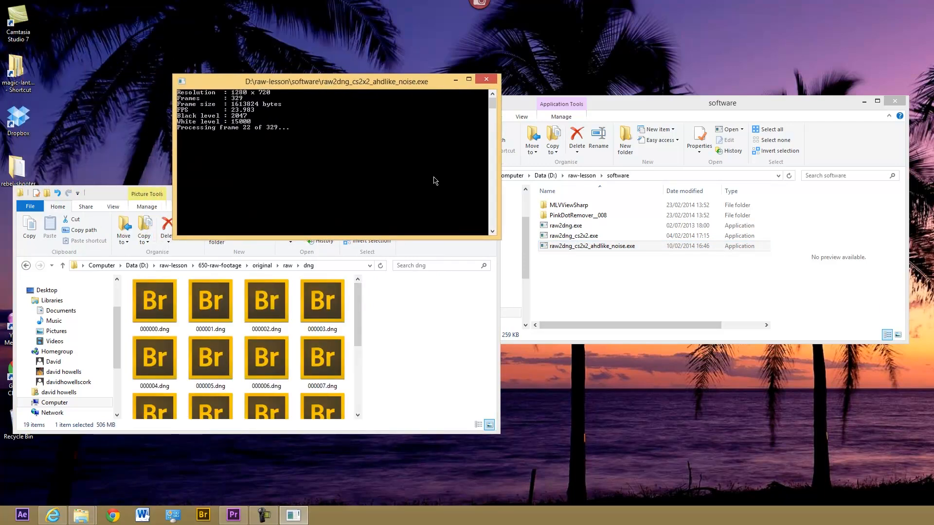
mouse_move(351, 215)
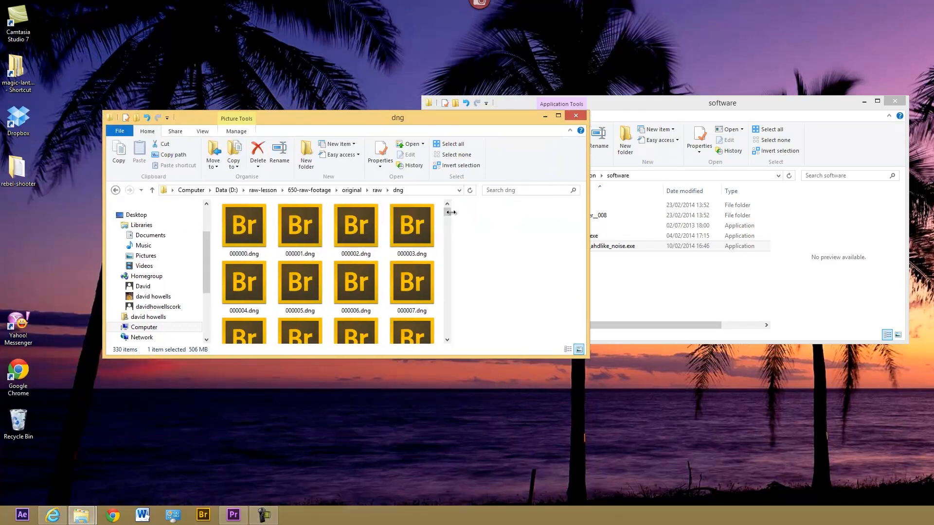
scroll("down", 3)
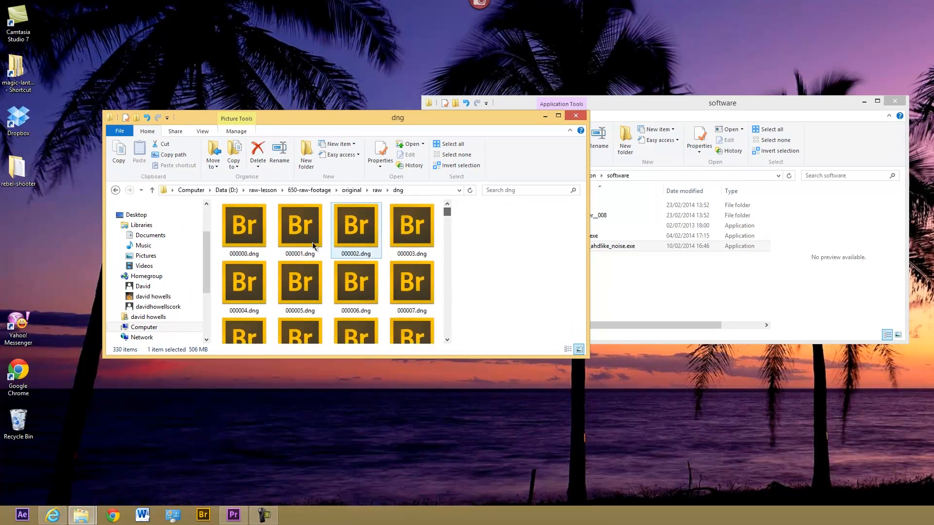
left_click(243, 225)
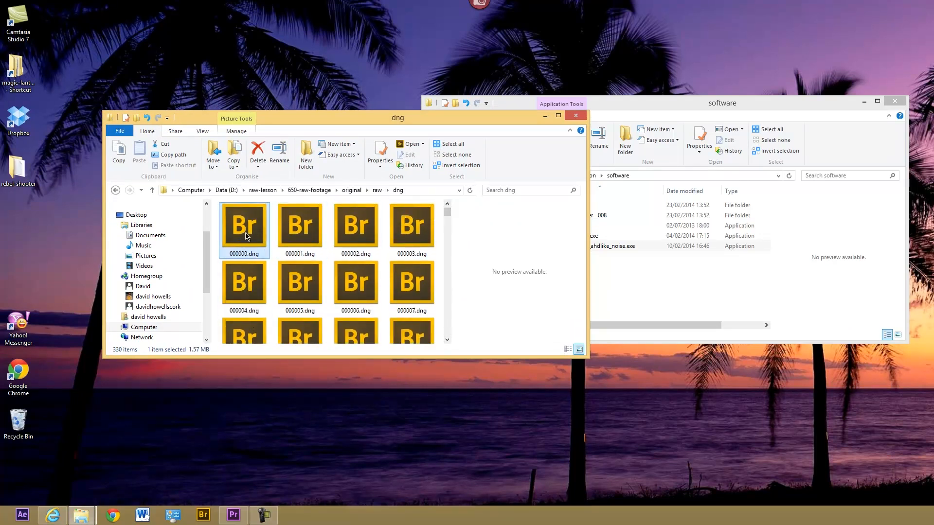
mouse_move(214, 473)
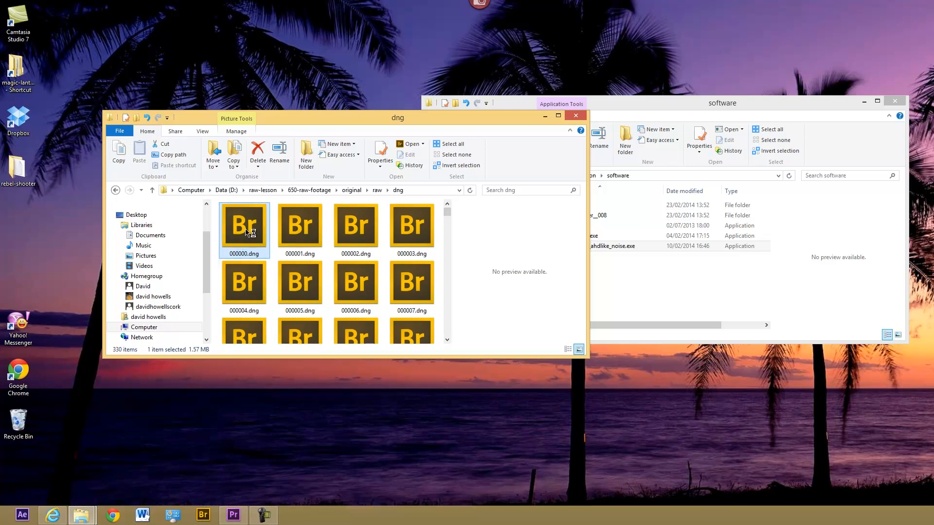
left_click(204, 515)
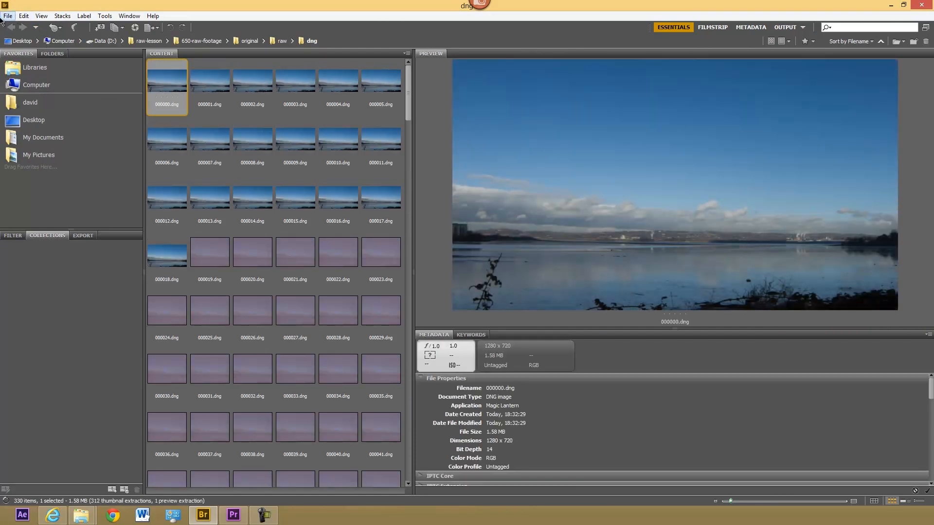
Open DNG frame 000015.dng in Camera Raw from Bridge to inspect the conversion
left_click(295, 197)
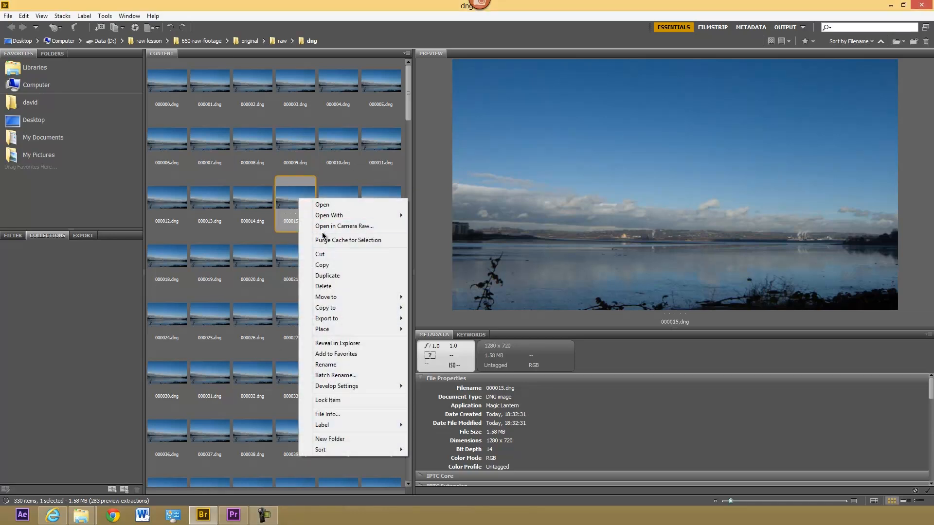
left_click(344, 226)
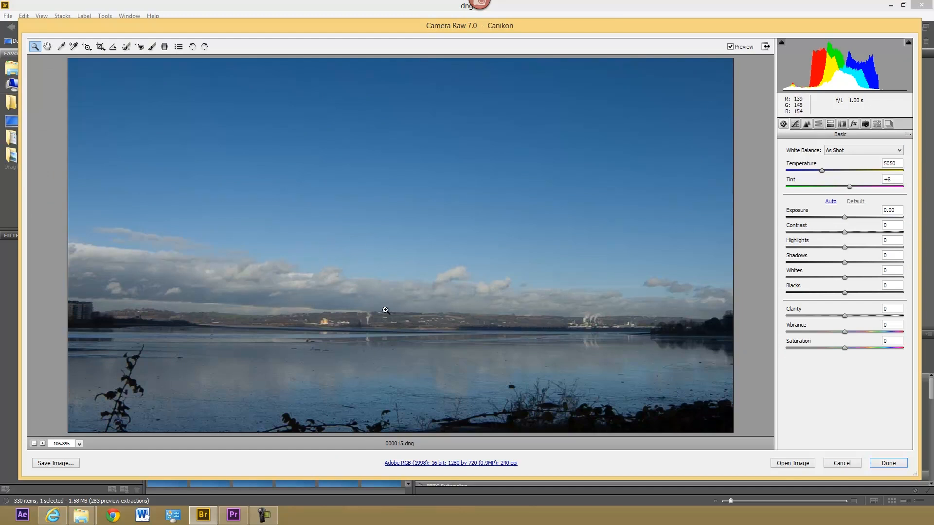
mouse_move(403, 201)
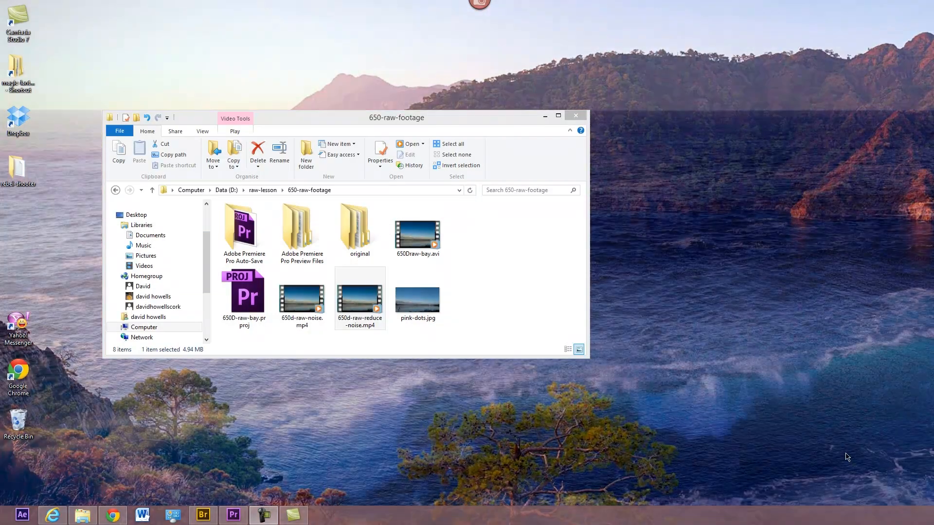
Play 650d-raw-noise.mp4 from the 650-raw-footage folder, then load 650D-raw-bay.prproj in Premiere
left_click(301, 301)
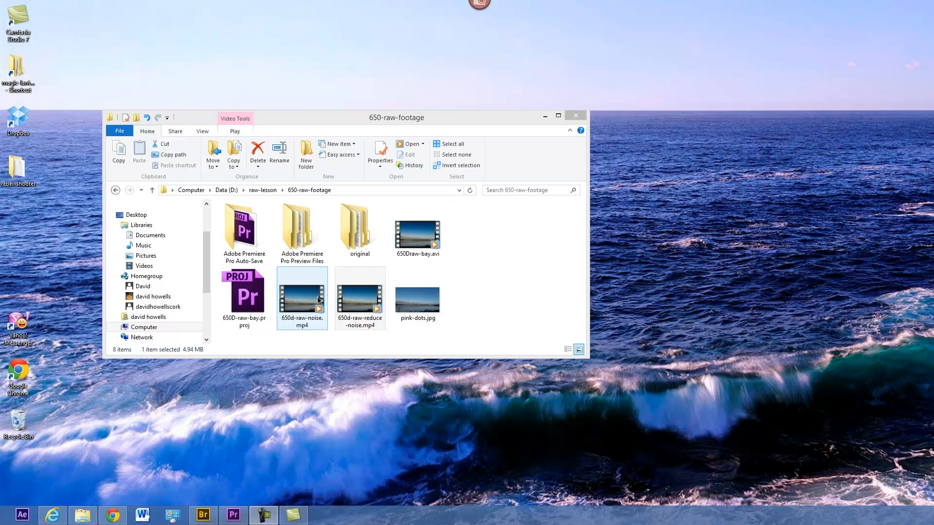
mouse_move(308, 299)
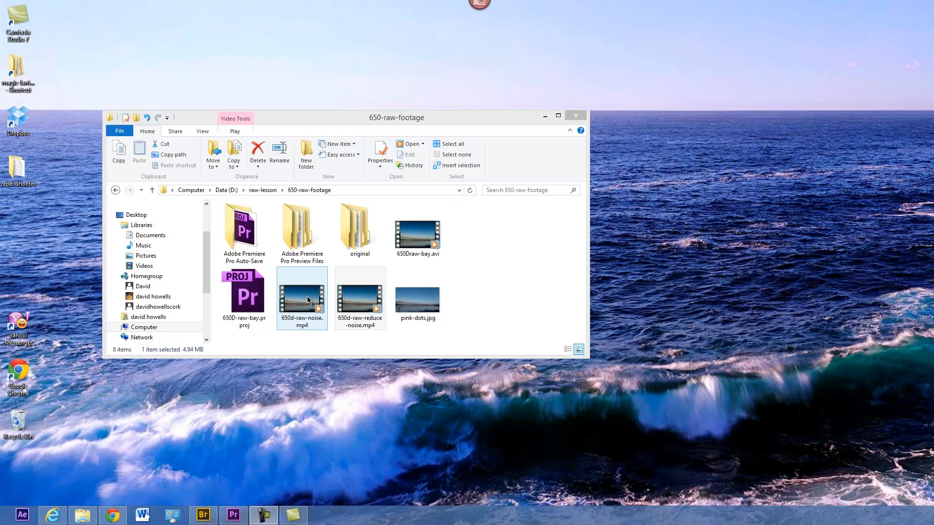
double_click(301, 299)
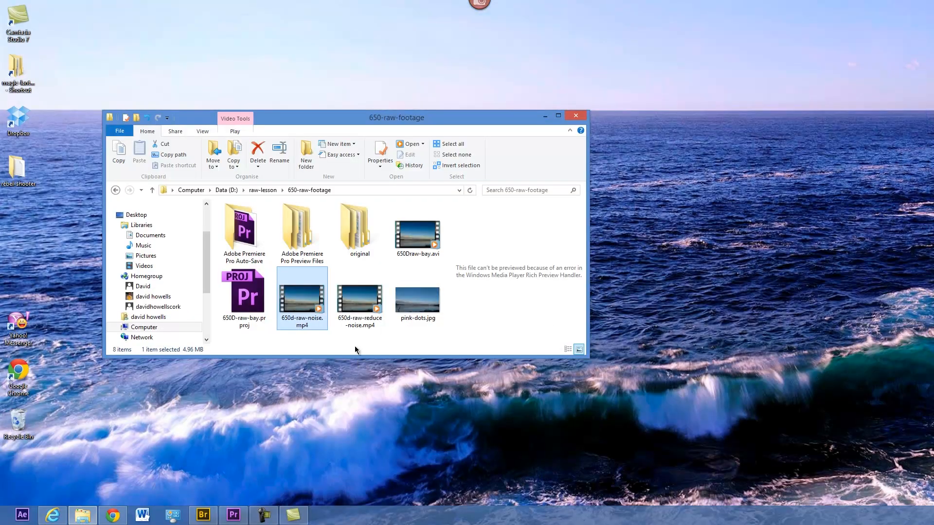
double_click(360, 300)
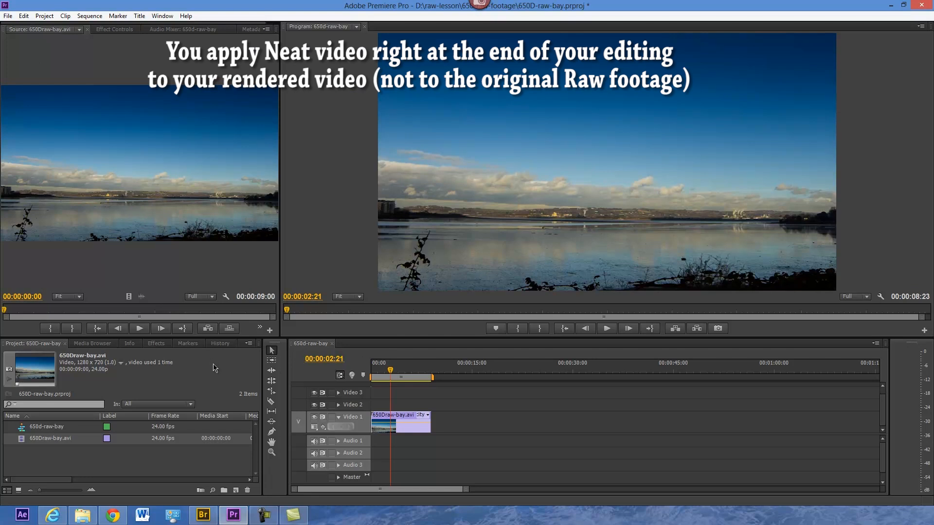
Add Neat Video's Reduce noise effect to 650Draw-bay.avi and show its Effect Controls setup
left_click(381, 421)
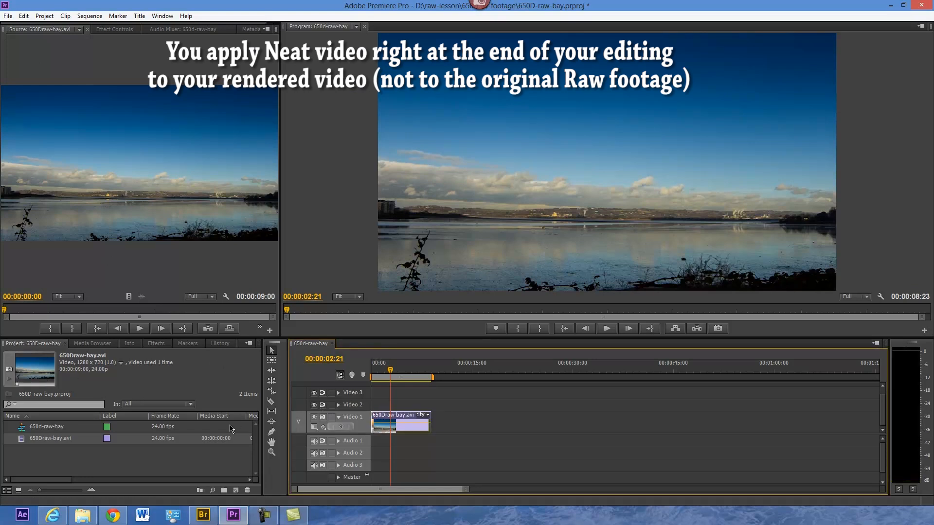
left_click(156, 344)
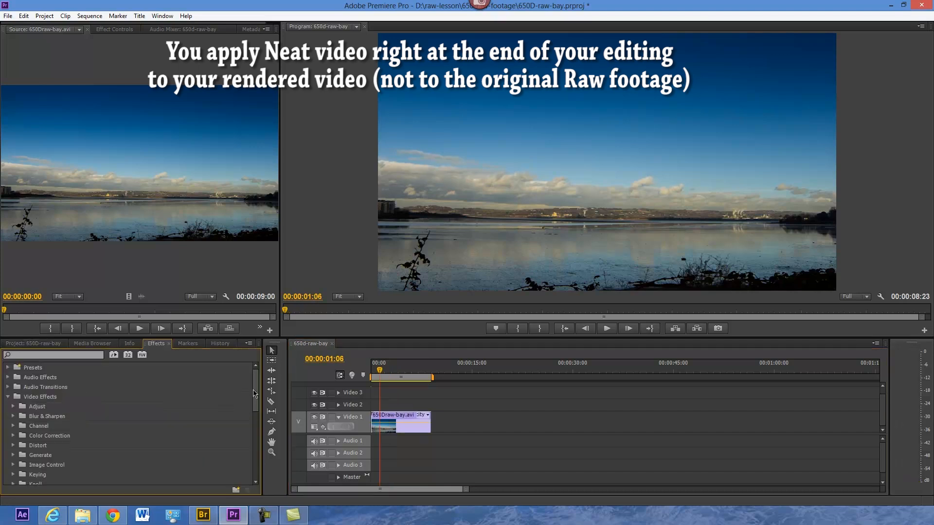
scroll("down", 3)
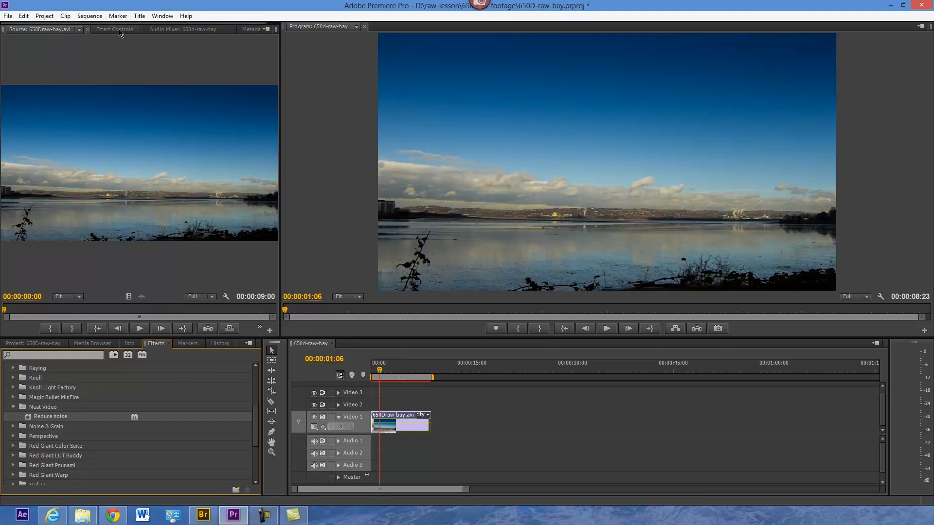
left_click(115, 28)
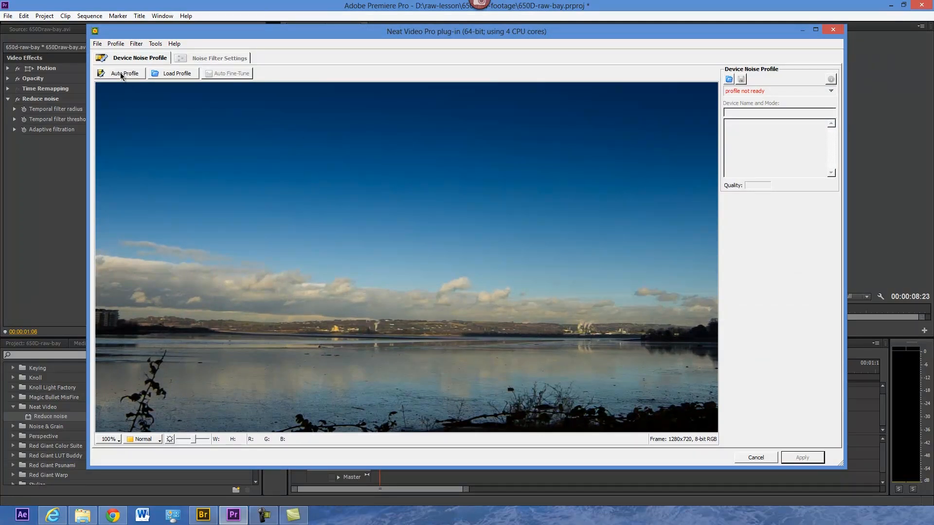
Auto Profile the noise from the sky, then preview the filtered frame under Noise Filter Settings
left_click(125, 74)
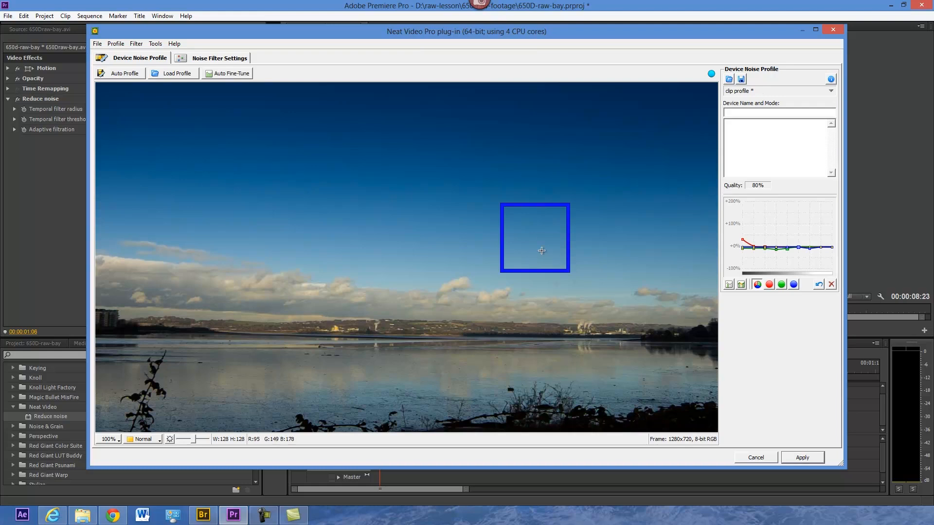
left_click(220, 58)
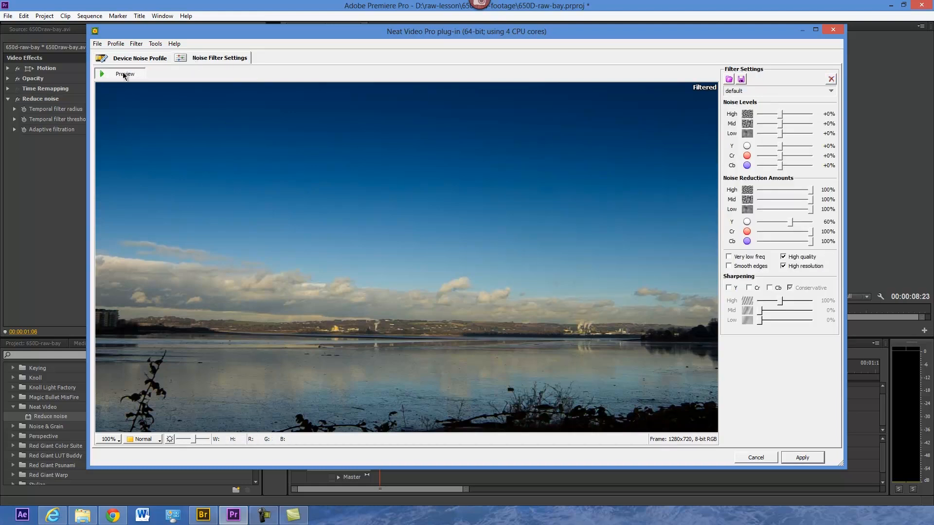
left_click(803, 457)
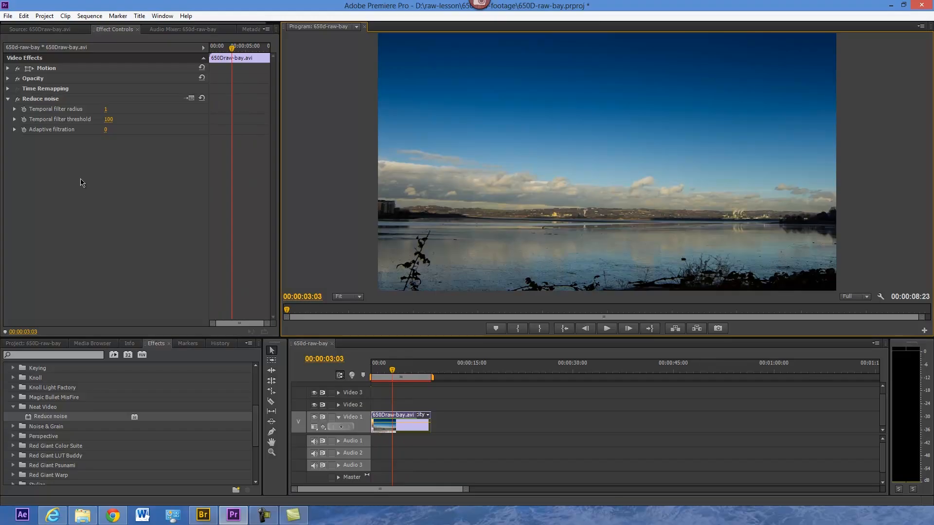
mouse_move(82, 210)
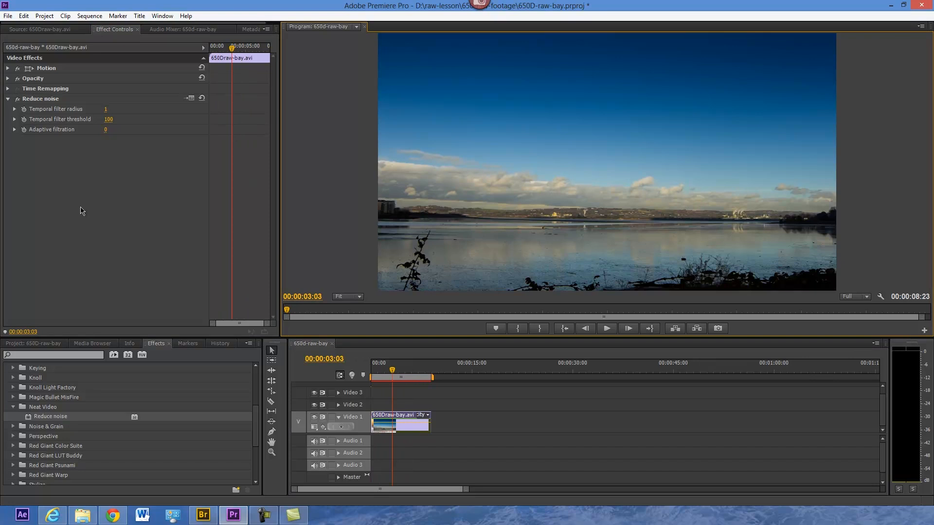